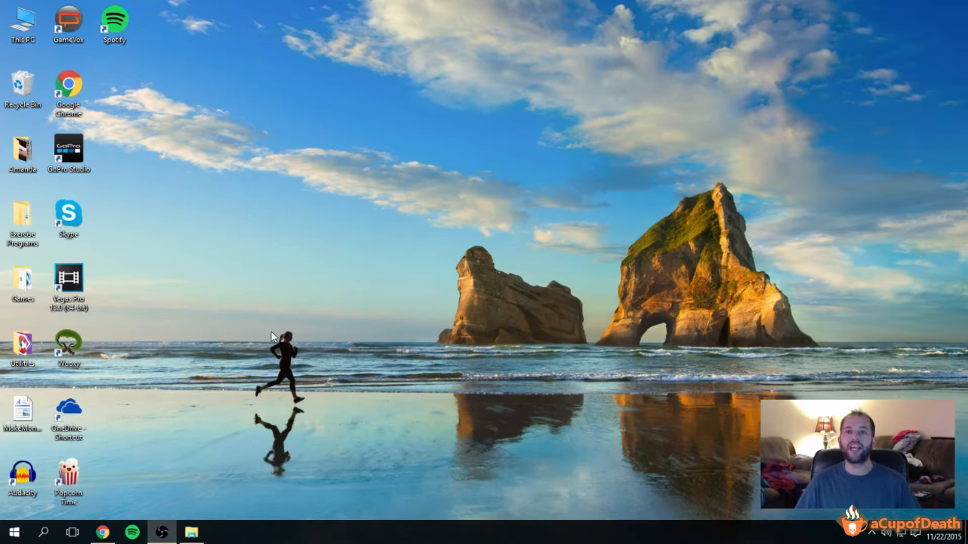
pyautogui.moveTo(284, 329)
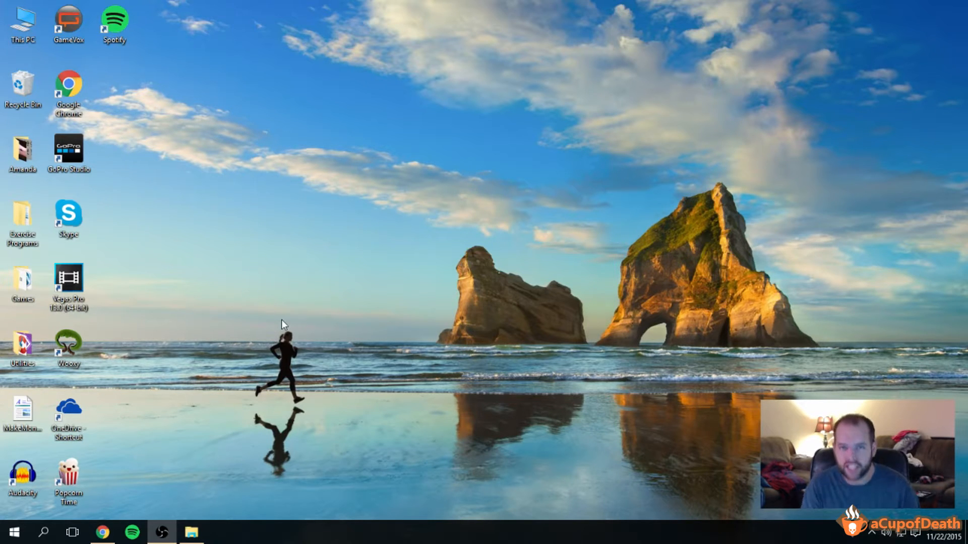
pyautogui.moveTo(266, 245)
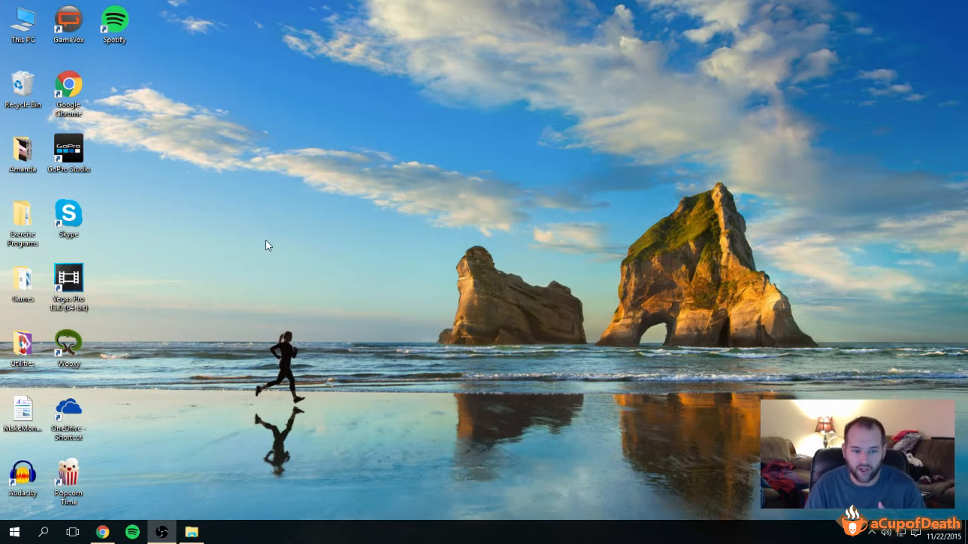
# Step: Bring up MapSkins.com in Chrome and head to its Wooxy page from the site navigation
pyautogui.click(104, 533)
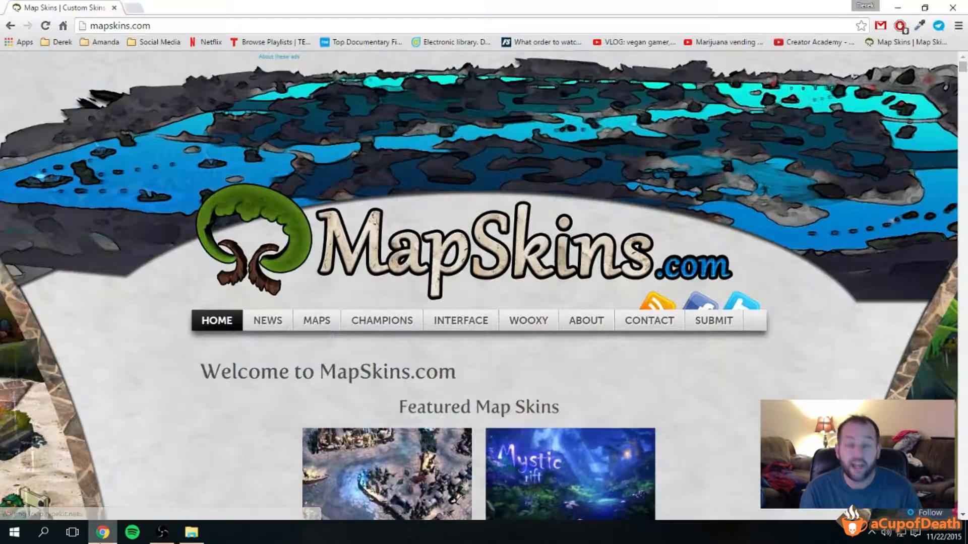
pyautogui.click(116, 26)
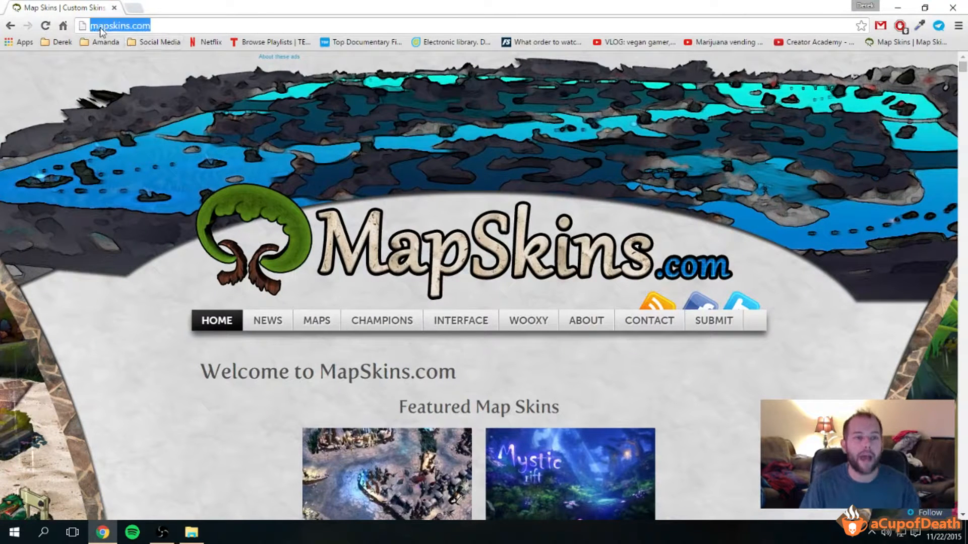
pyautogui.moveTo(330, 202)
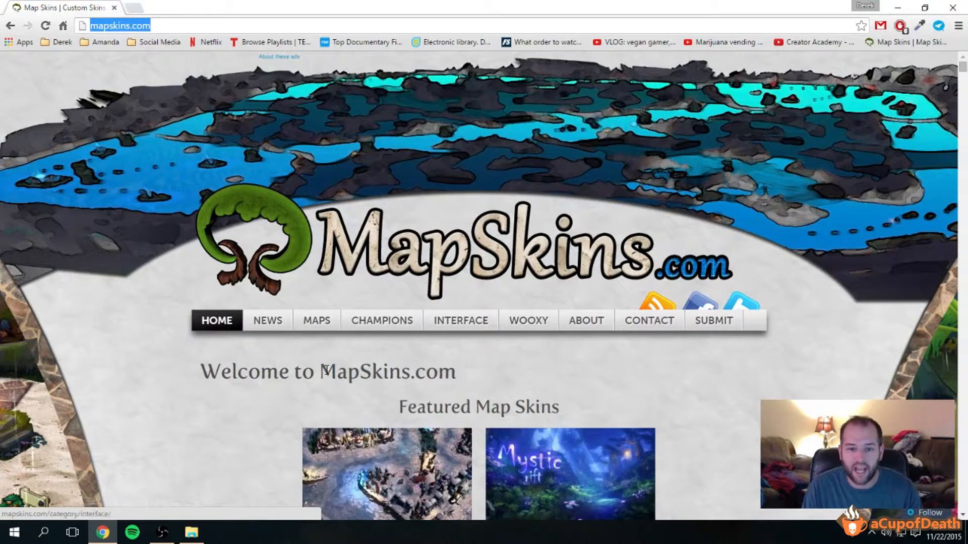
pyautogui.click(528, 321)
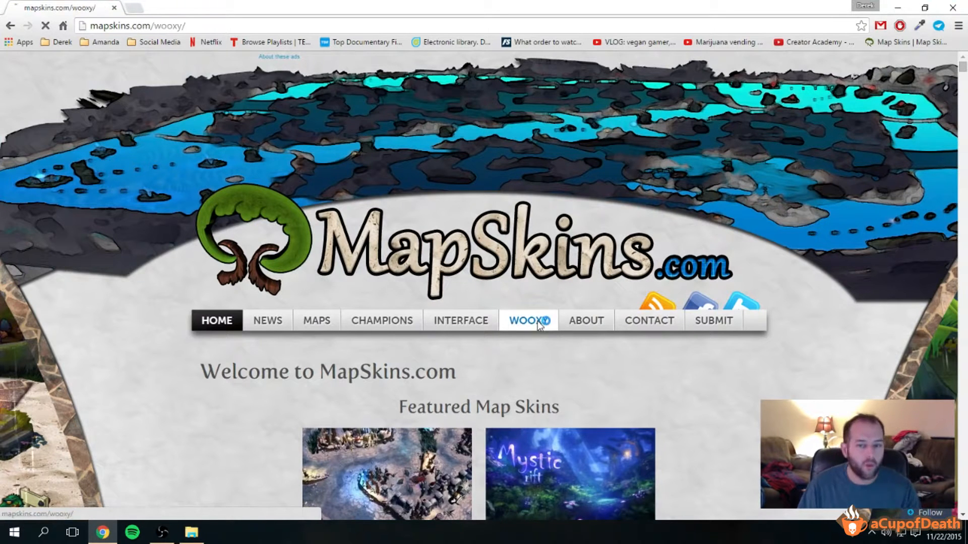
# Step: Let the Wooxy page finish loading and read its introduction to the skin installer
pyautogui.click(528, 320)
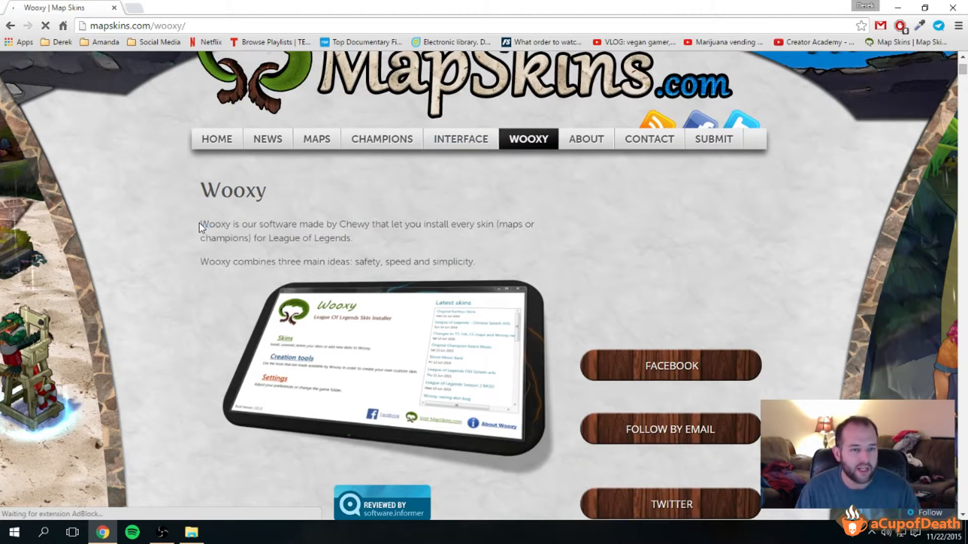
pyautogui.moveTo(200, 224); pyautogui.dragTo(369, 223)
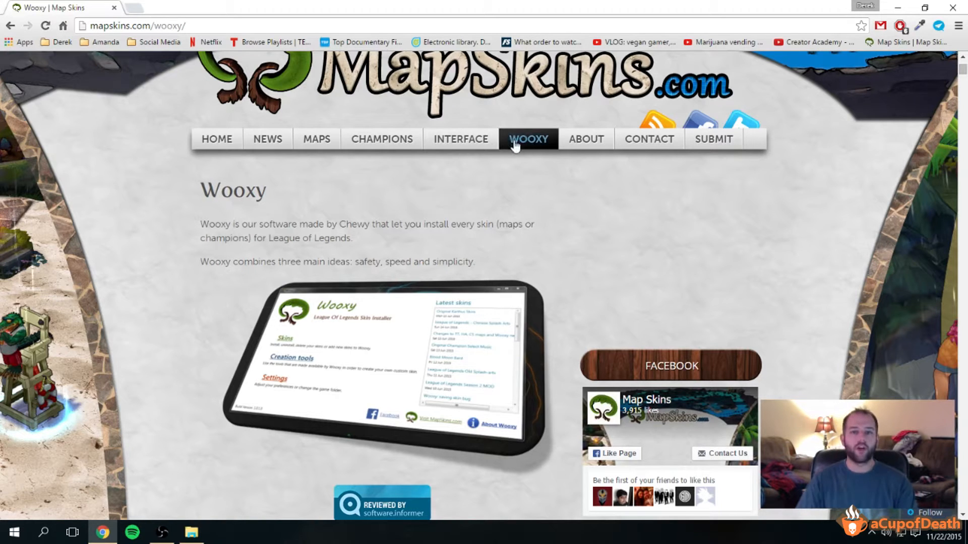
pyautogui.moveTo(375, 234)
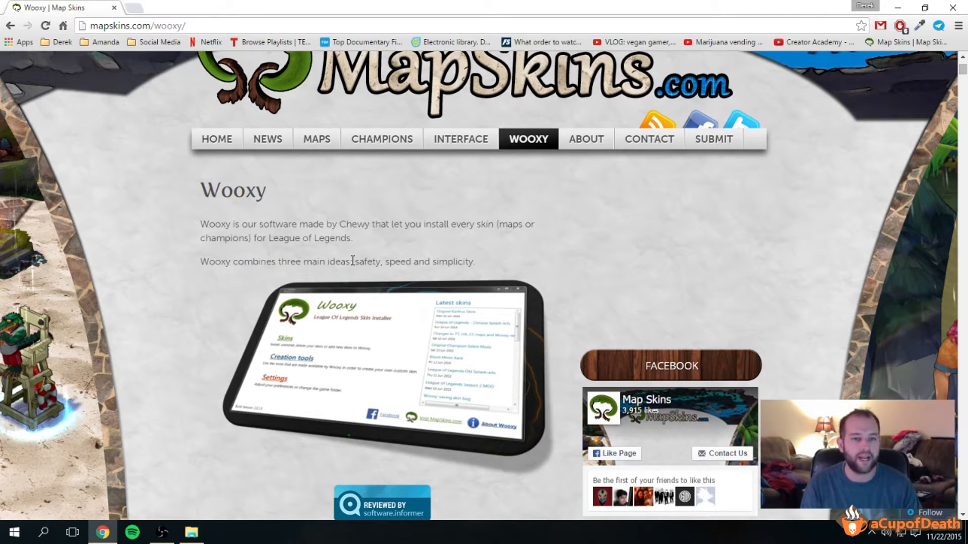
# Step: Scroll through Wooxy's features, requirements, download links and changelog
pyautogui.scroll(-3)
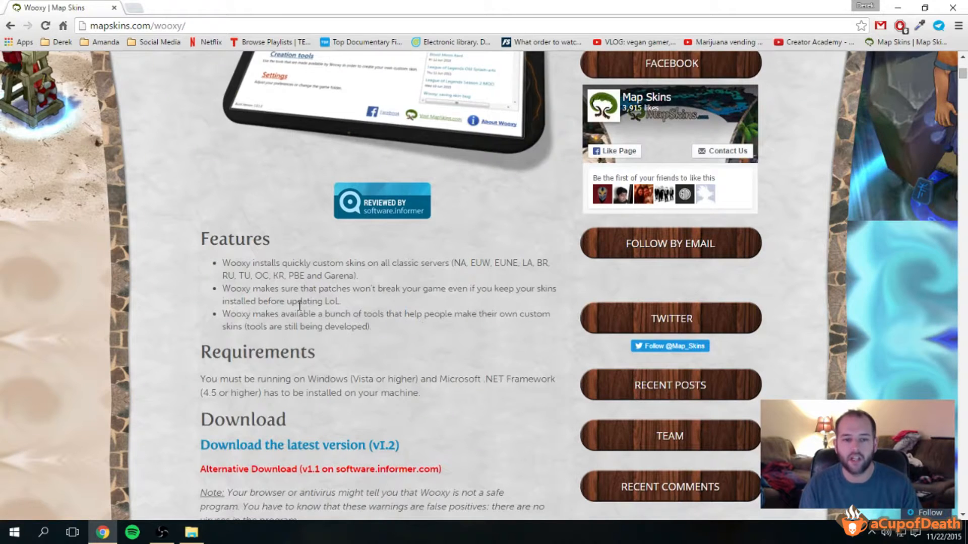
pyautogui.scroll(-3)
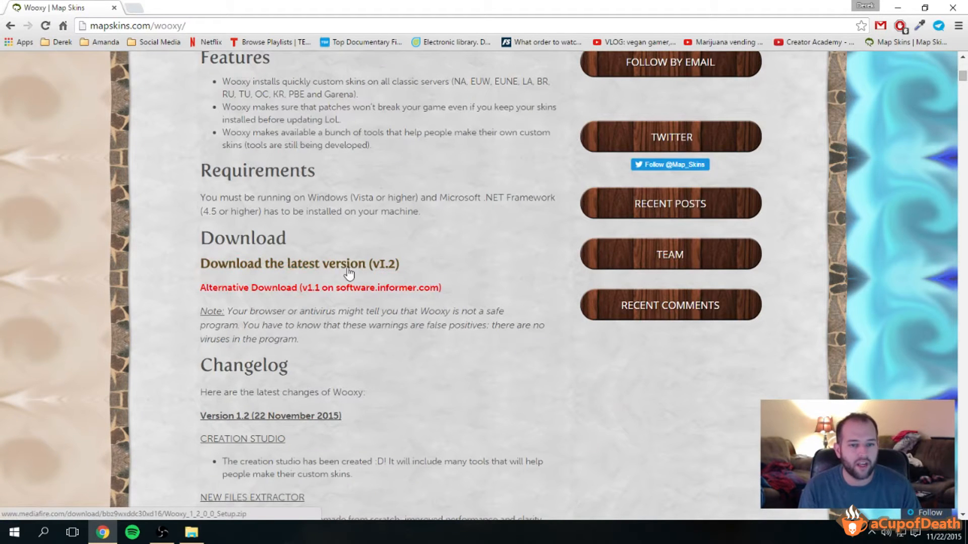
pyautogui.scroll(3)
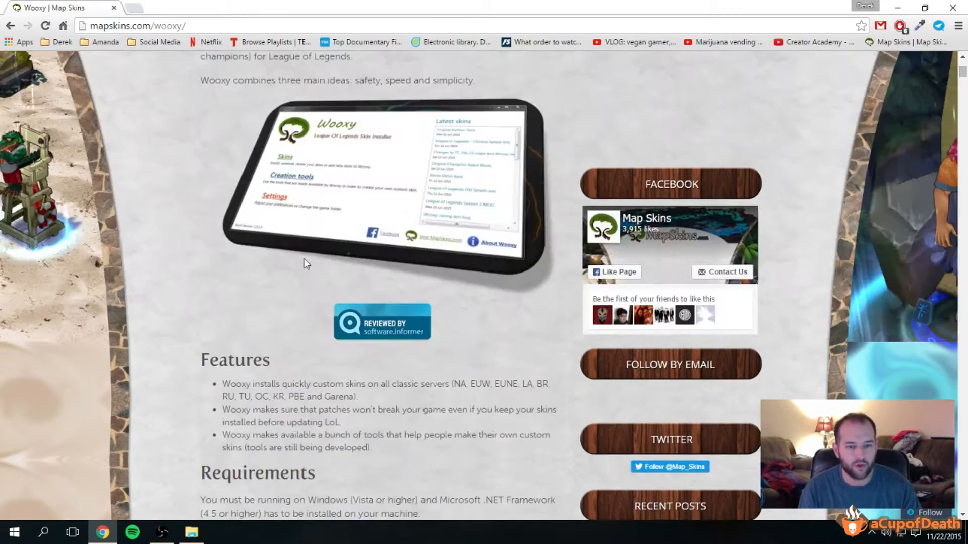
pyautogui.scroll(-3)
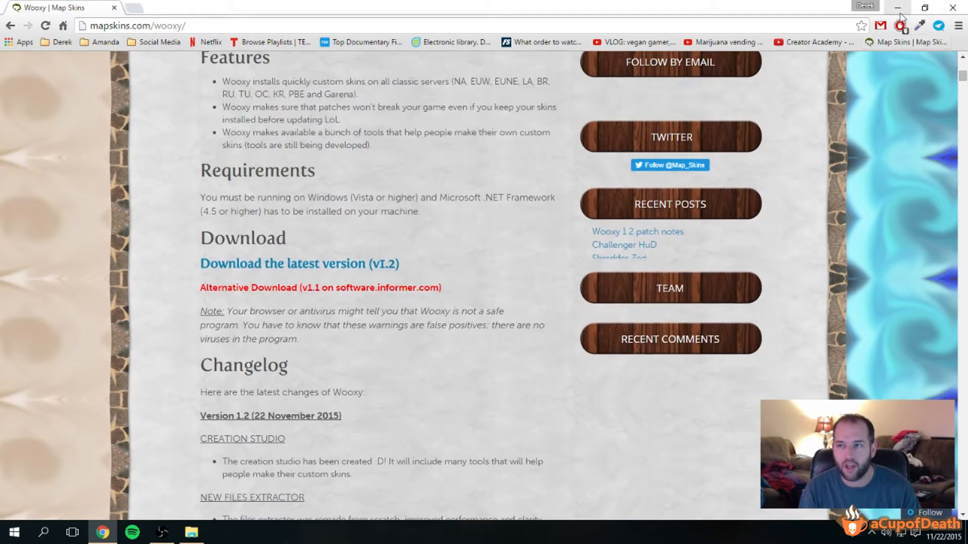
pyautogui.scroll(3)
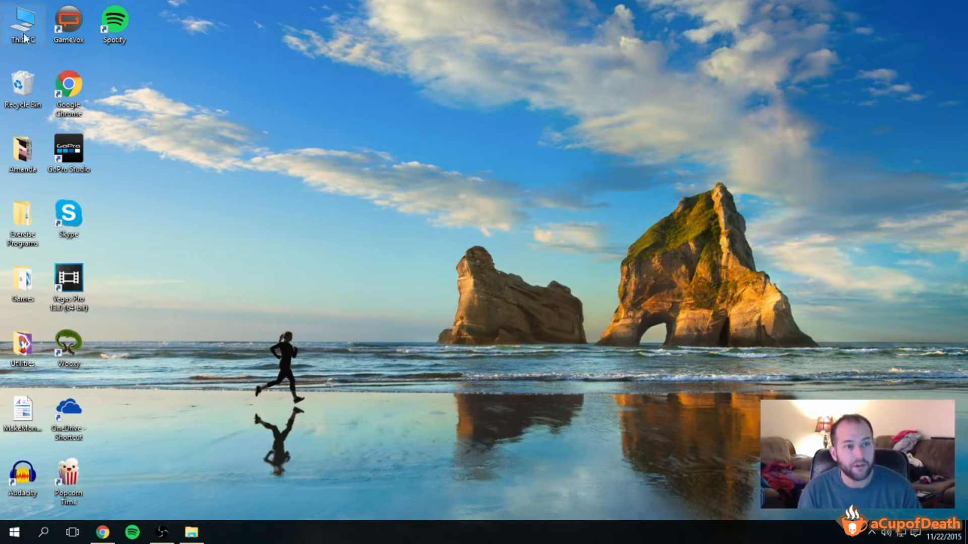
pyautogui.doubleClick(23, 19)
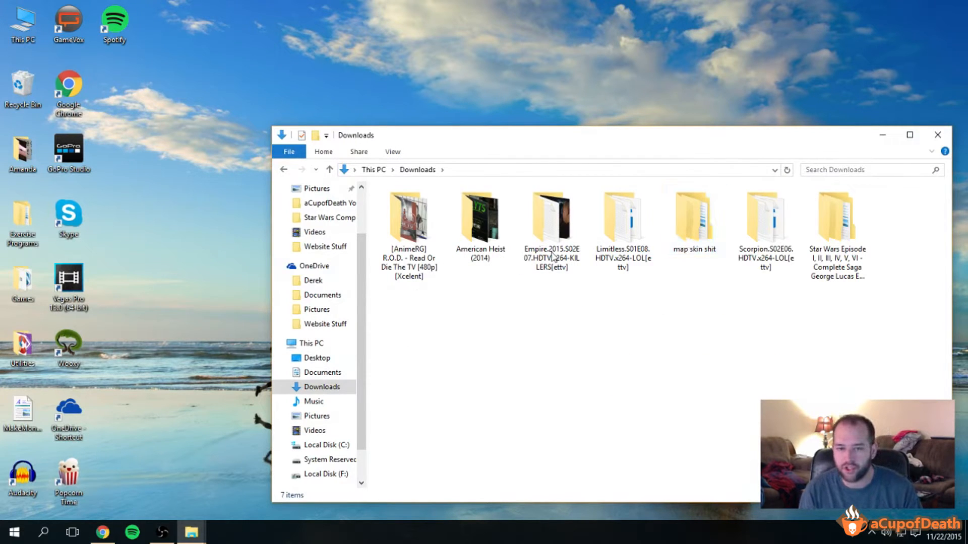
pyautogui.doubleClick(694, 215)
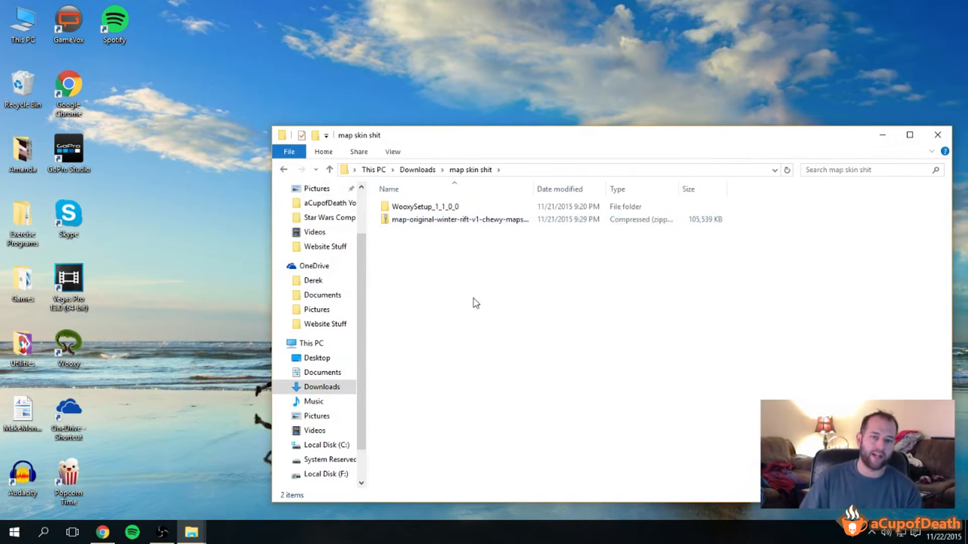
pyautogui.click(423, 206)
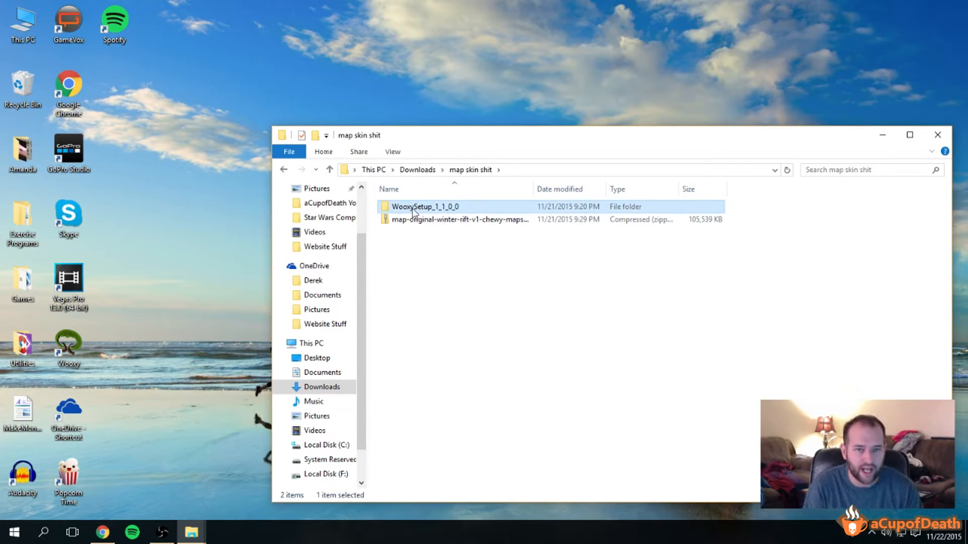
pyautogui.doubleClick(424, 207)
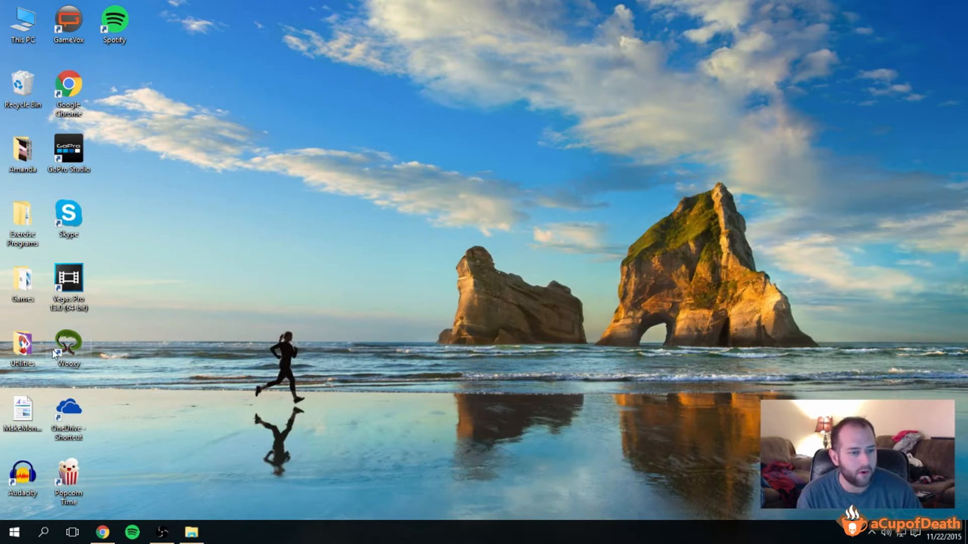
# Step: Launch Wooxy from its desktop shortcut so its skin installer home appears
pyautogui.doubleClick(68, 341)
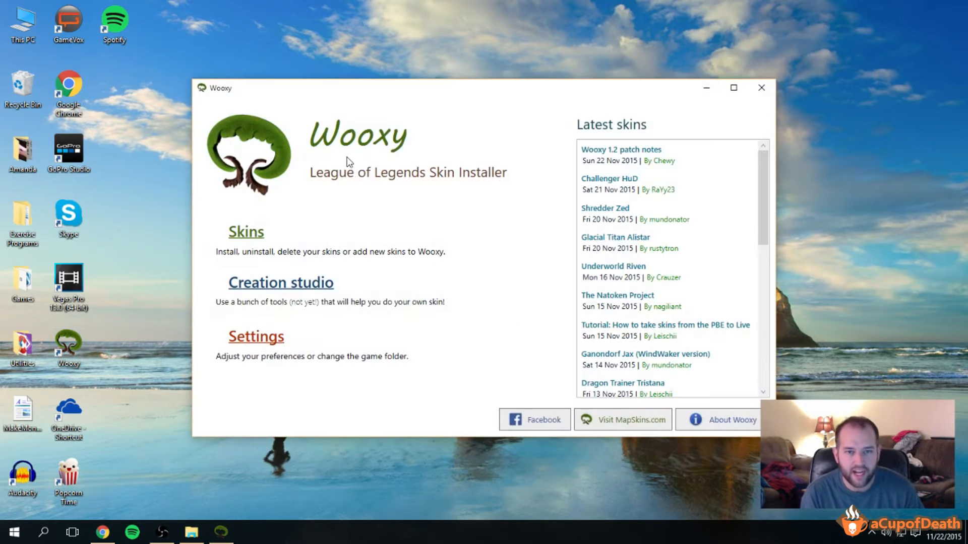
pyautogui.moveTo(633, 248)
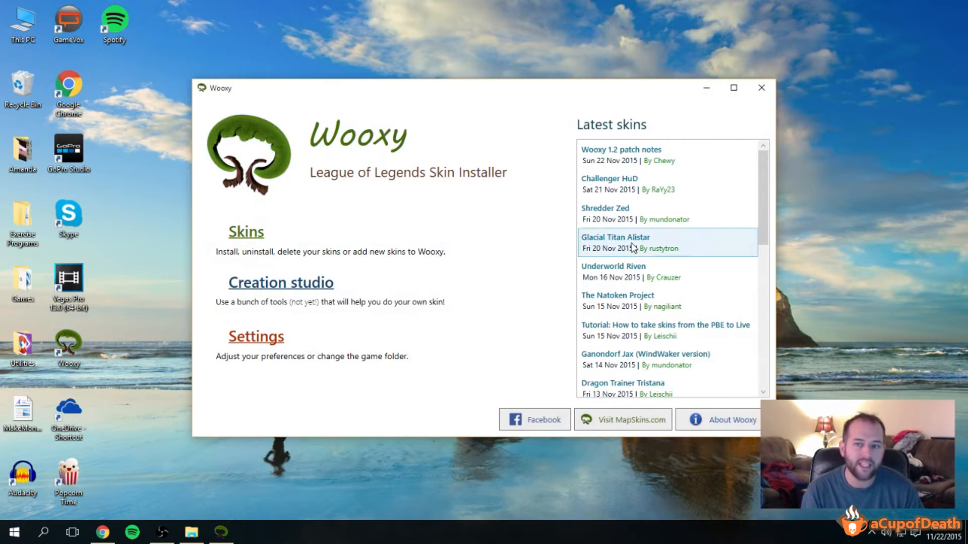
pyautogui.moveTo(611, 165)
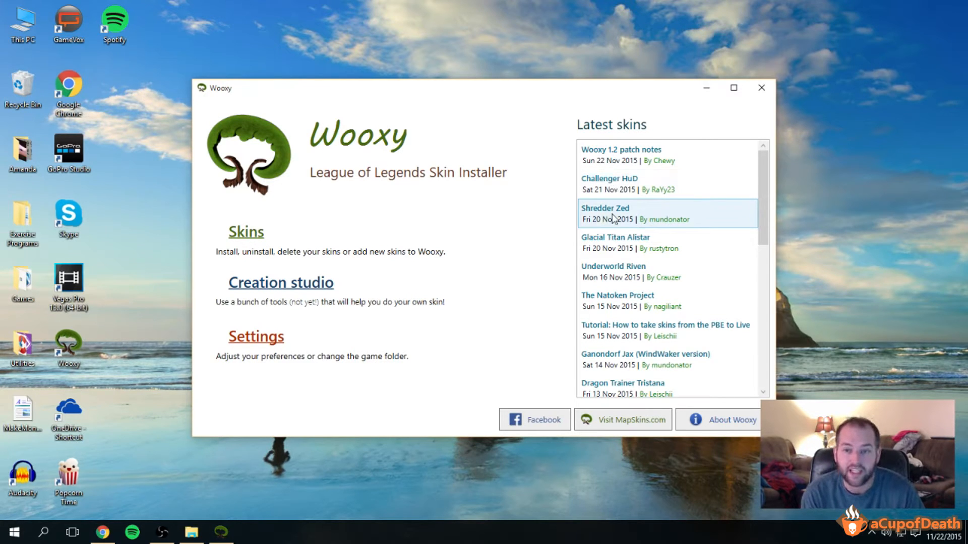
pyautogui.moveTo(583, 219)
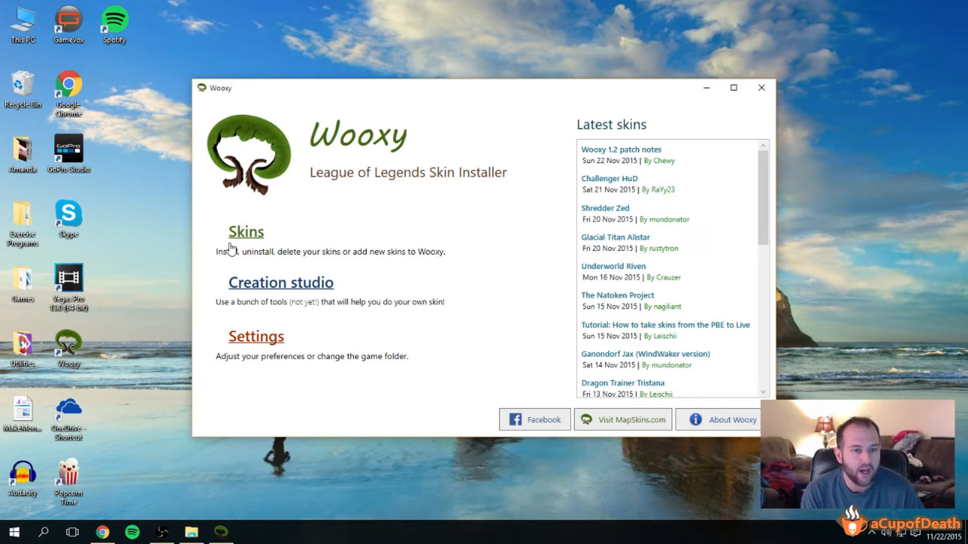
pyautogui.moveTo(265, 343)
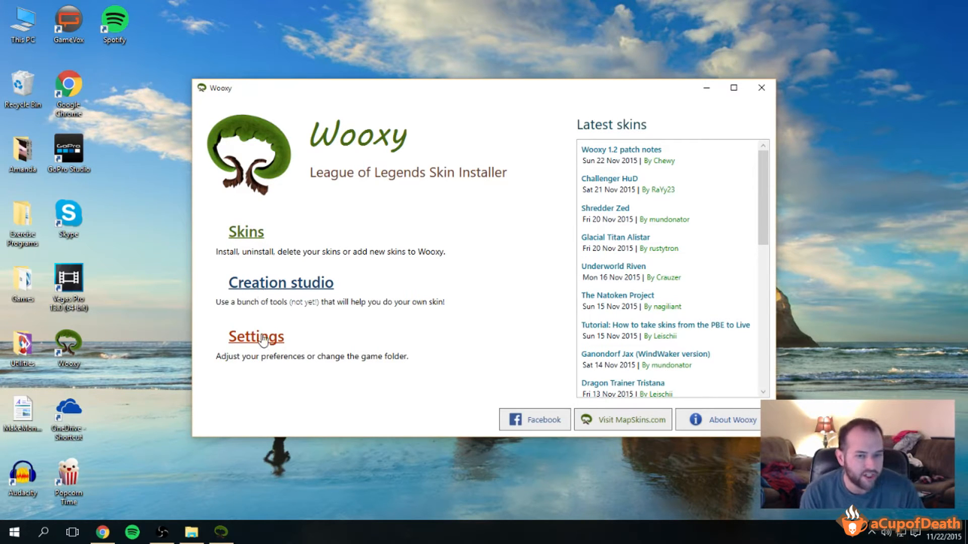
pyautogui.moveTo(263, 351)
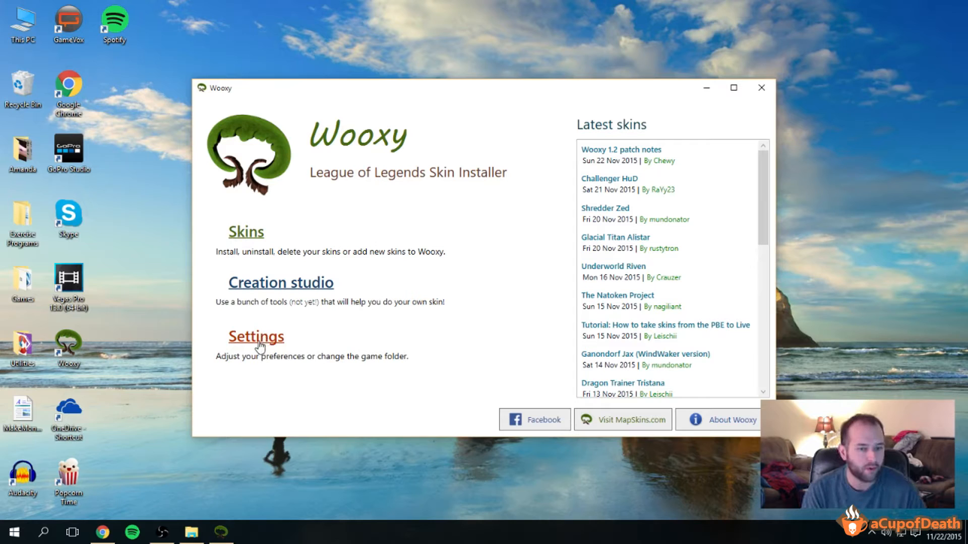
# Step: In Wooxy's Settings, set the skins list to sort by installation state
pyautogui.click(256, 337)
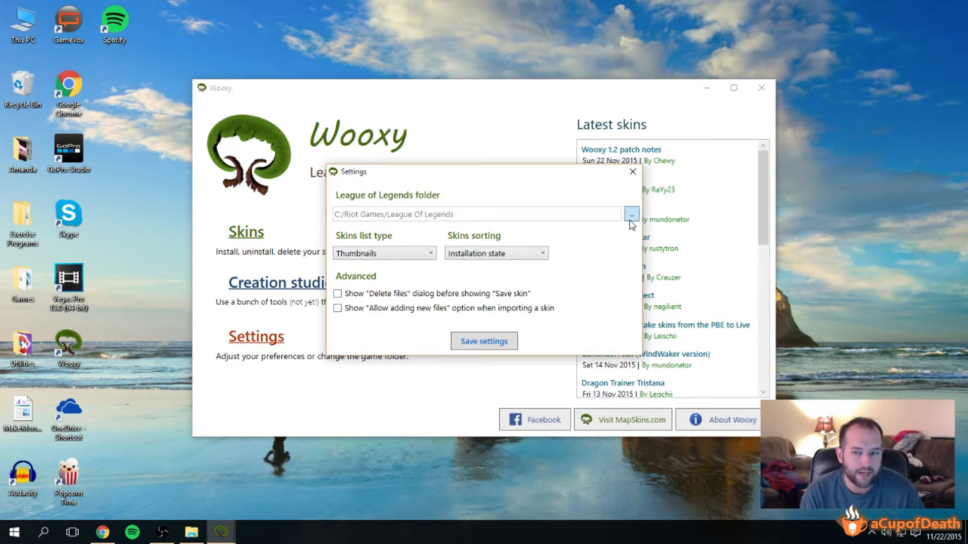
pyautogui.click(495, 253)
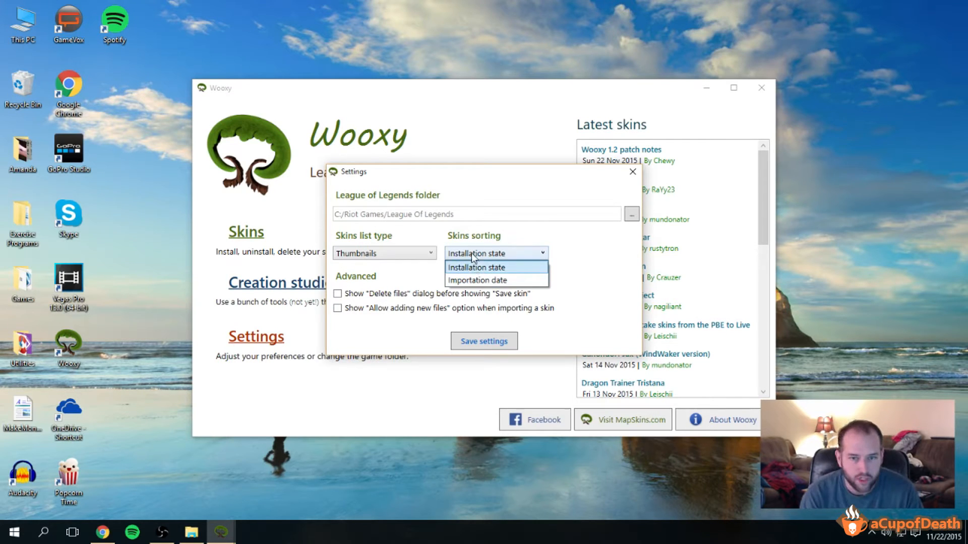
pyautogui.click(384, 253)
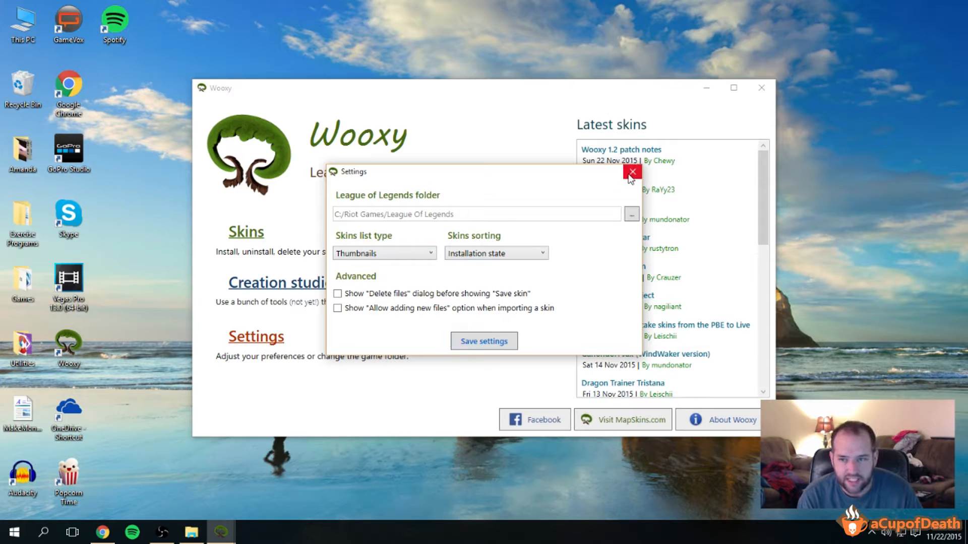
pyautogui.moveTo(375, 244)
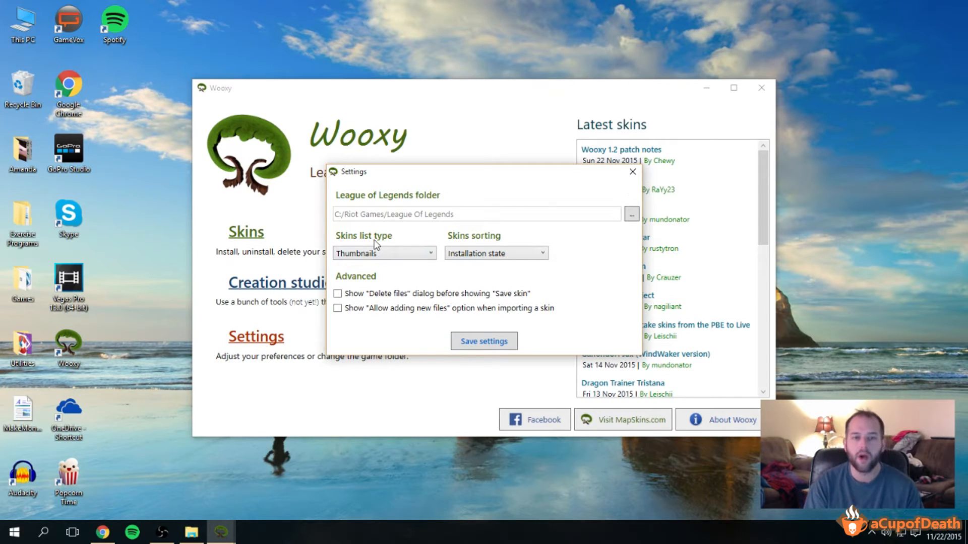
pyautogui.moveTo(632, 173)
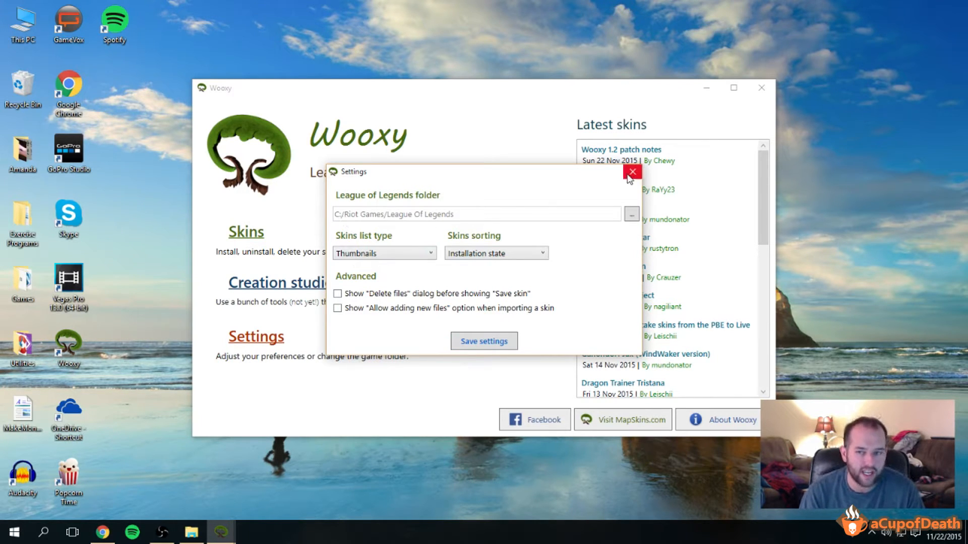
# Step: Close the Settings dialog to return to Wooxy's home screen
pyautogui.click(632, 172)
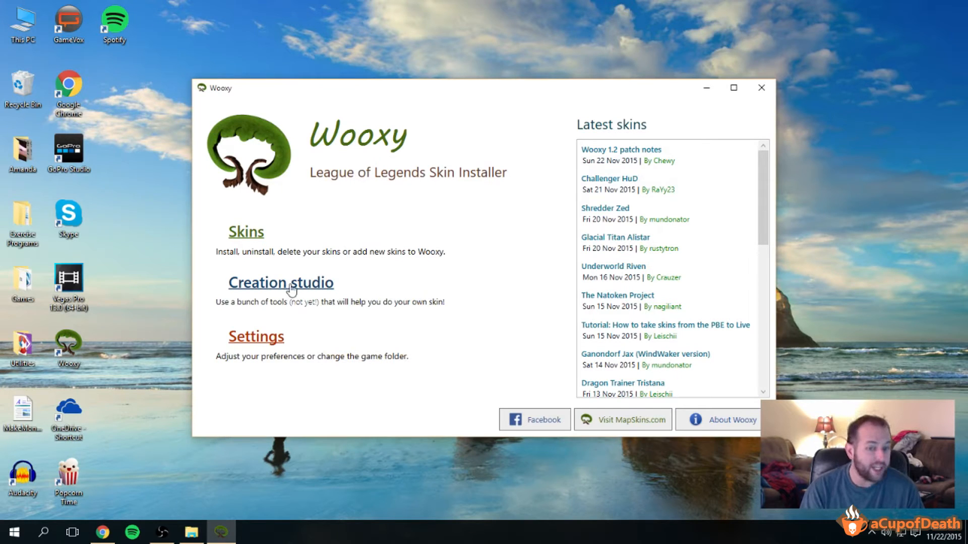
pyautogui.moveTo(278, 321)
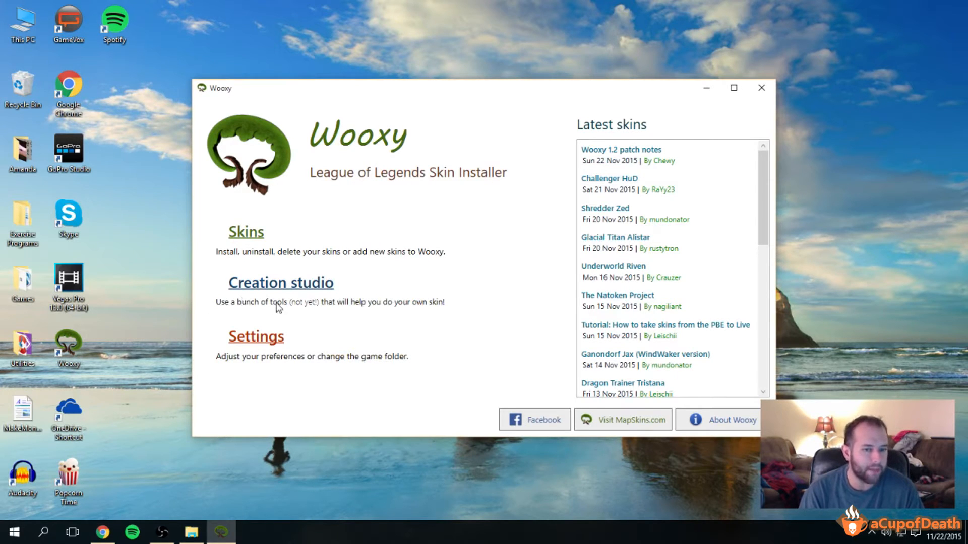
pyautogui.moveTo(365, 310)
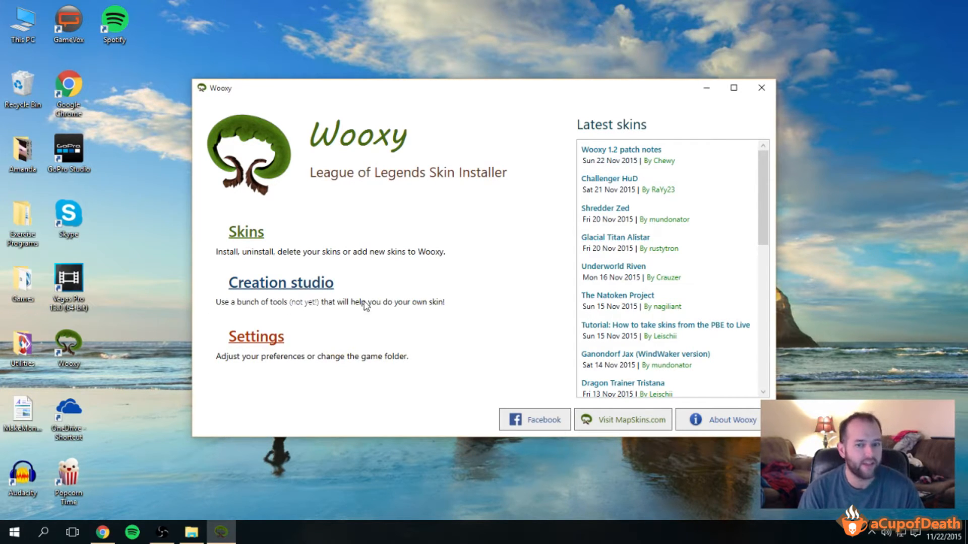
pyautogui.moveTo(312, 292)
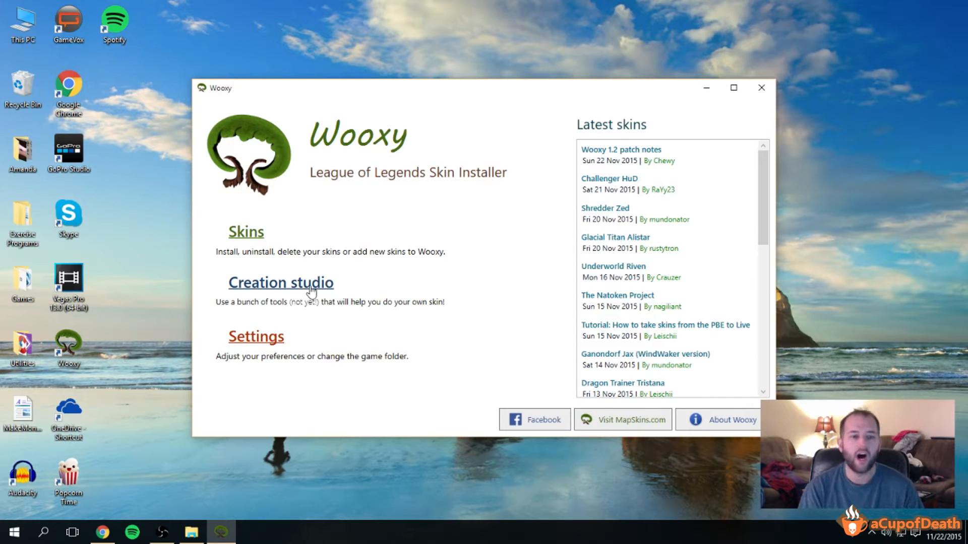
pyautogui.click(280, 282)
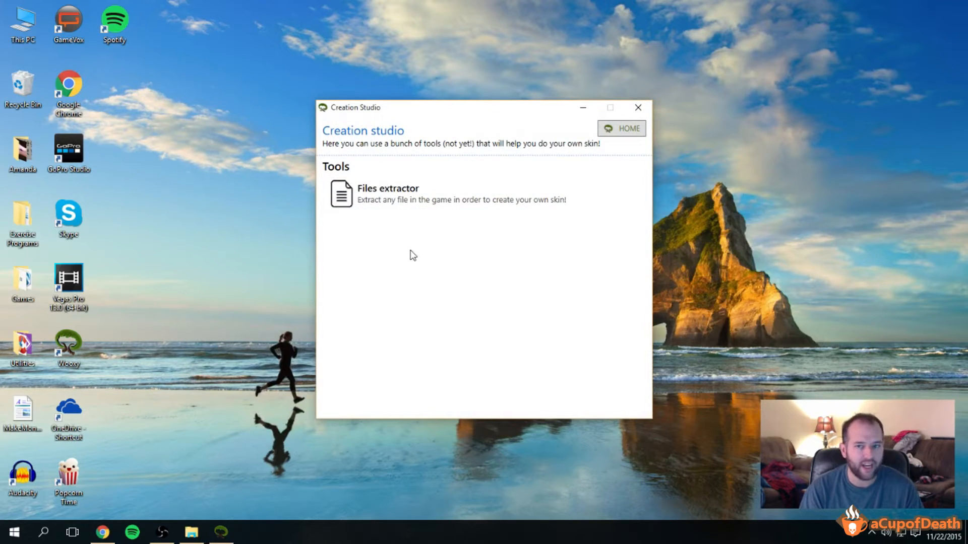
pyautogui.moveTo(621, 135)
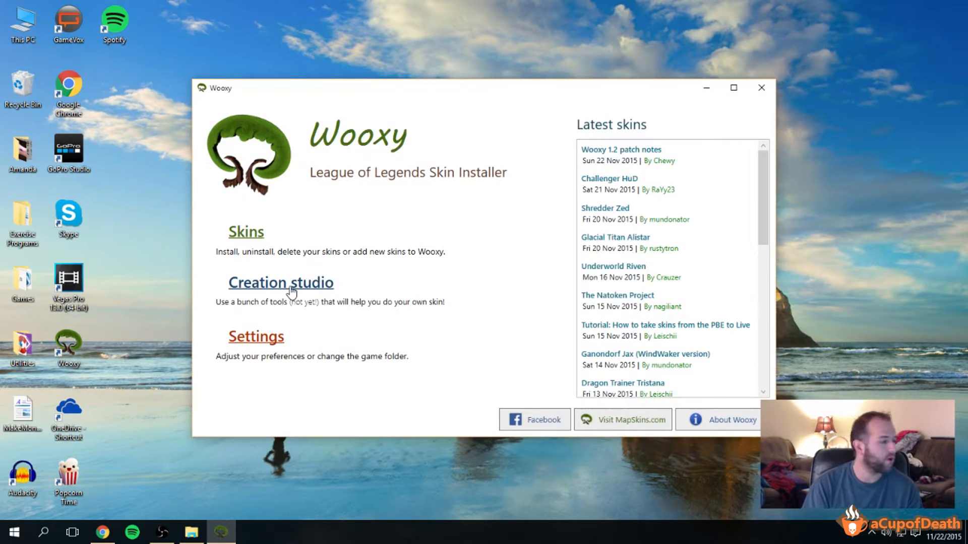
pyautogui.moveTo(294, 339)
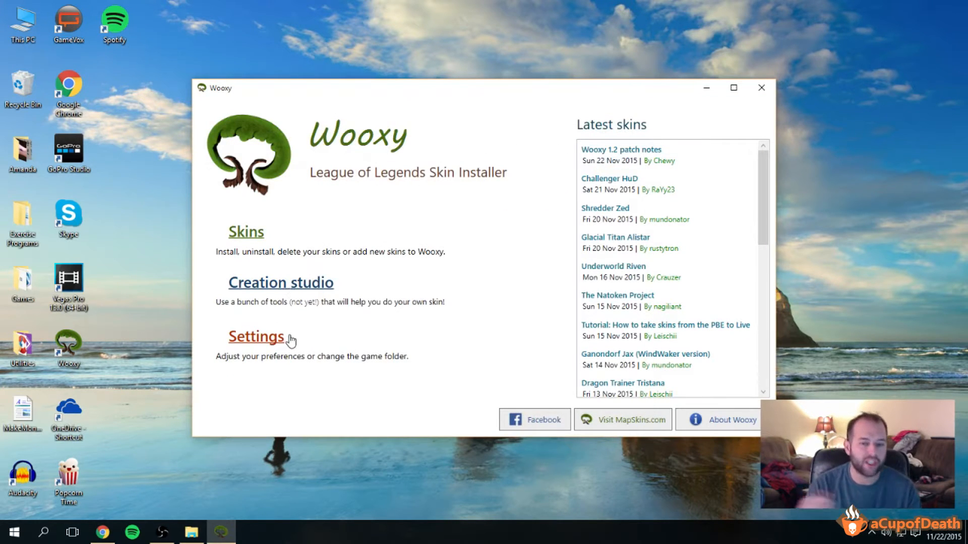
pyautogui.moveTo(255, 236)
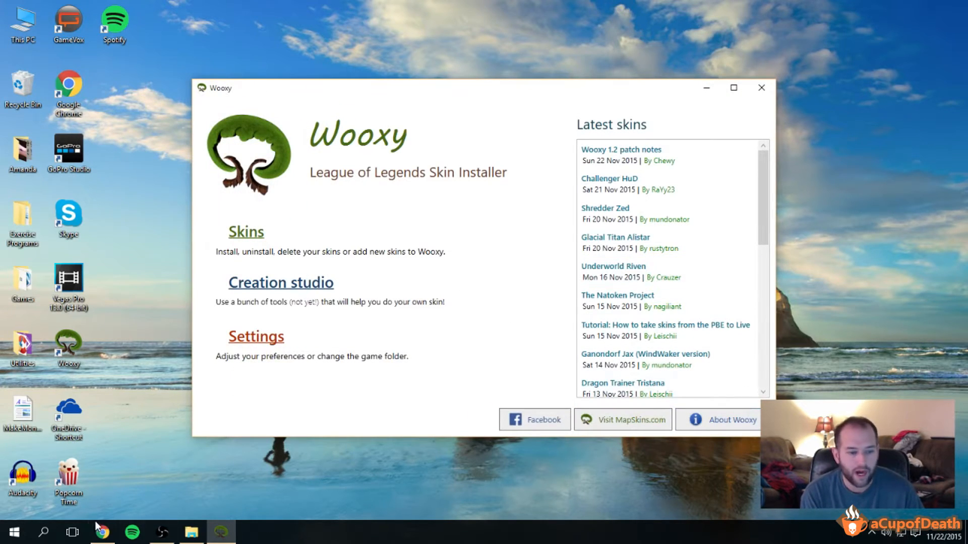
# Step: Return to MapSkins.com and scroll through its featured and latest map skins
pyautogui.click(623, 419)
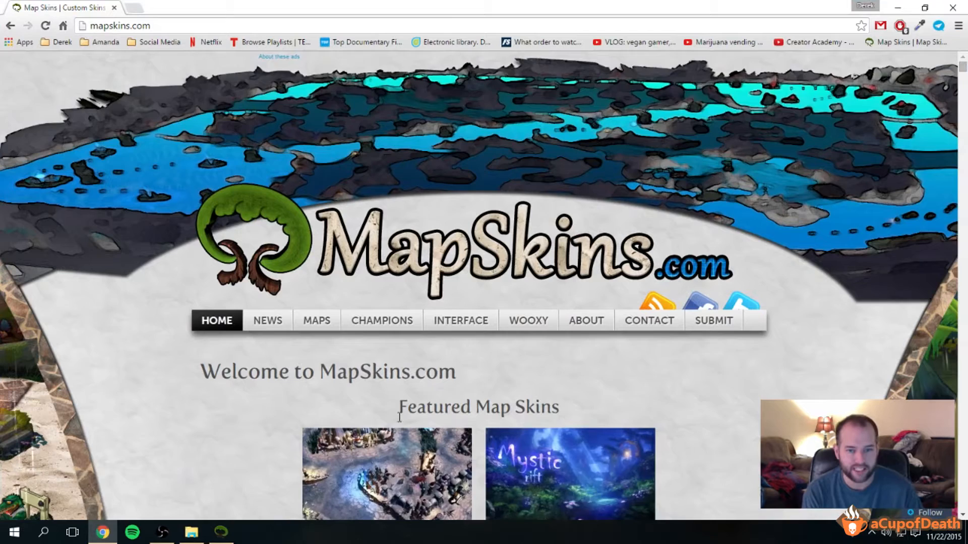
pyautogui.scroll(-3)
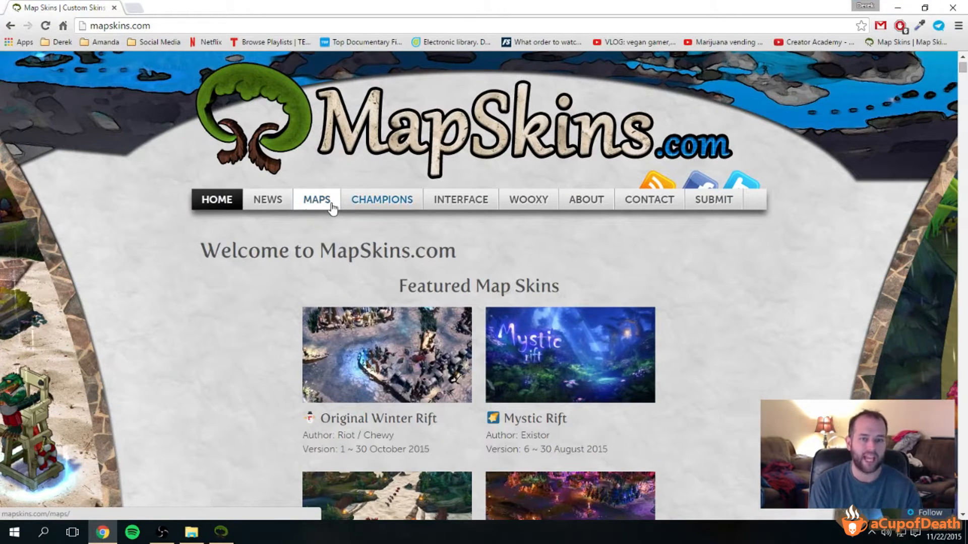
pyautogui.scroll(-3)
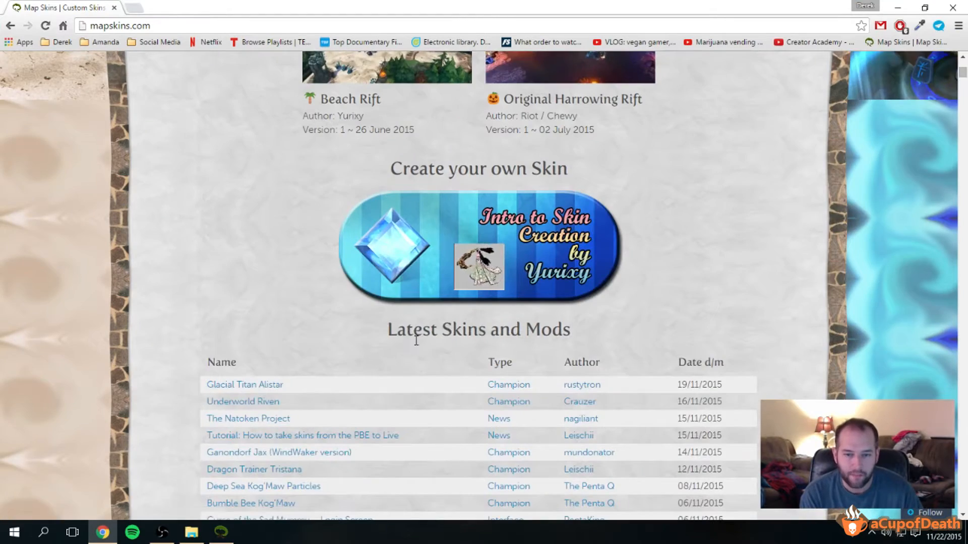
pyautogui.scroll(-3)
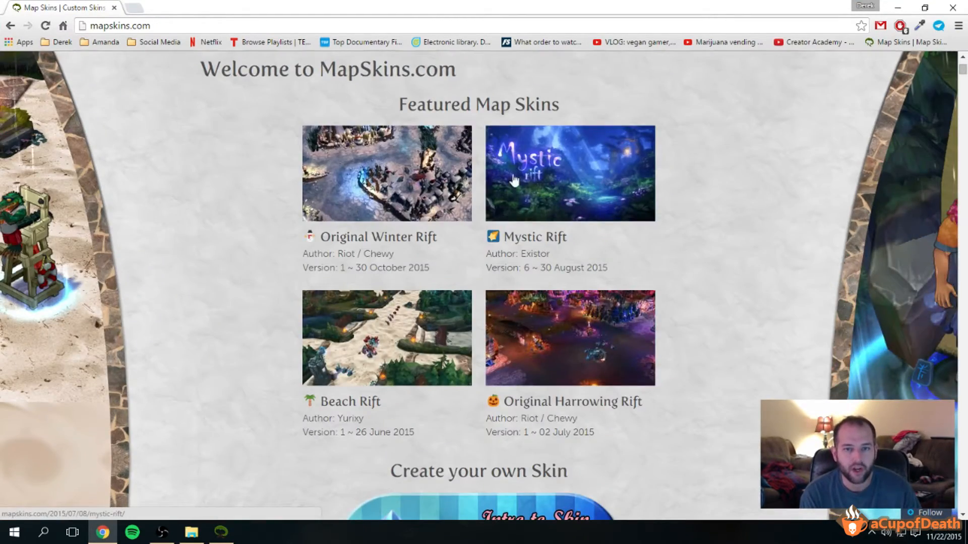
pyautogui.scroll(3)
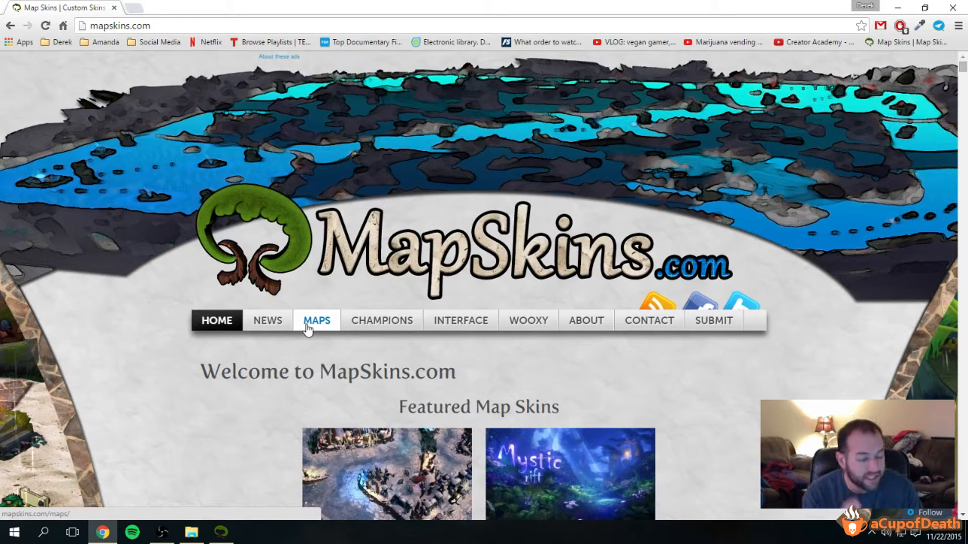
# Step: Go to the Maps page and browse the New Summoner Rift skin gallery
pyautogui.click(317, 320)
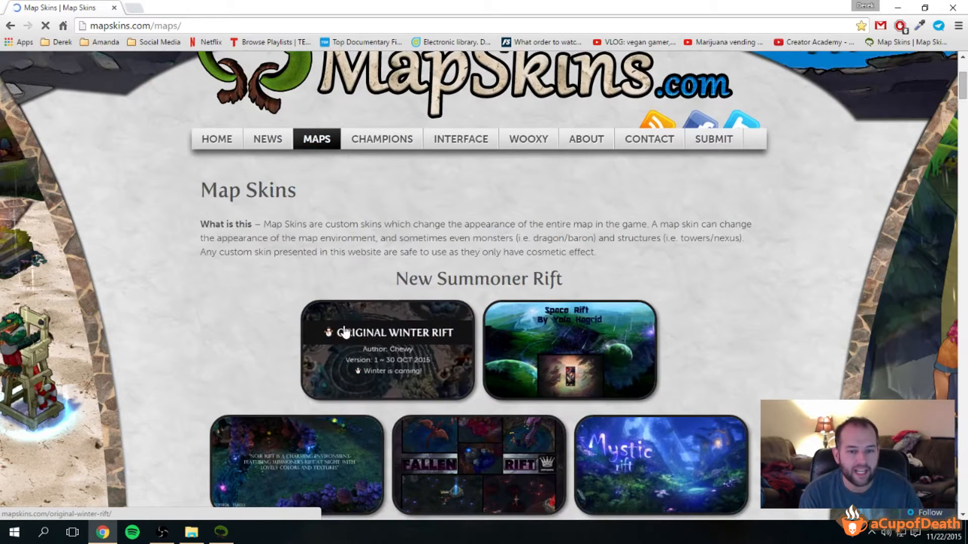
pyautogui.moveTo(394, 348)
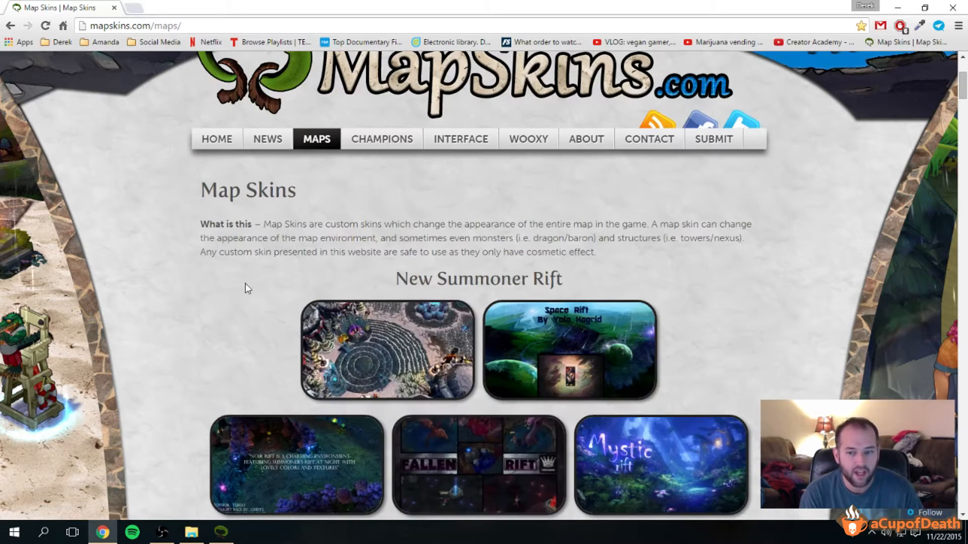
pyautogui.scroll(-3)
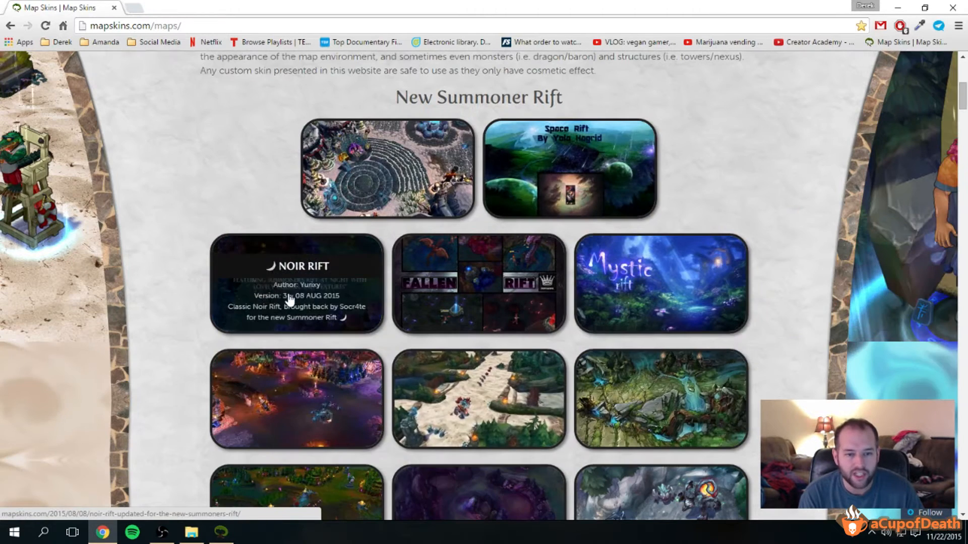
pyautogui.scroll(-3)
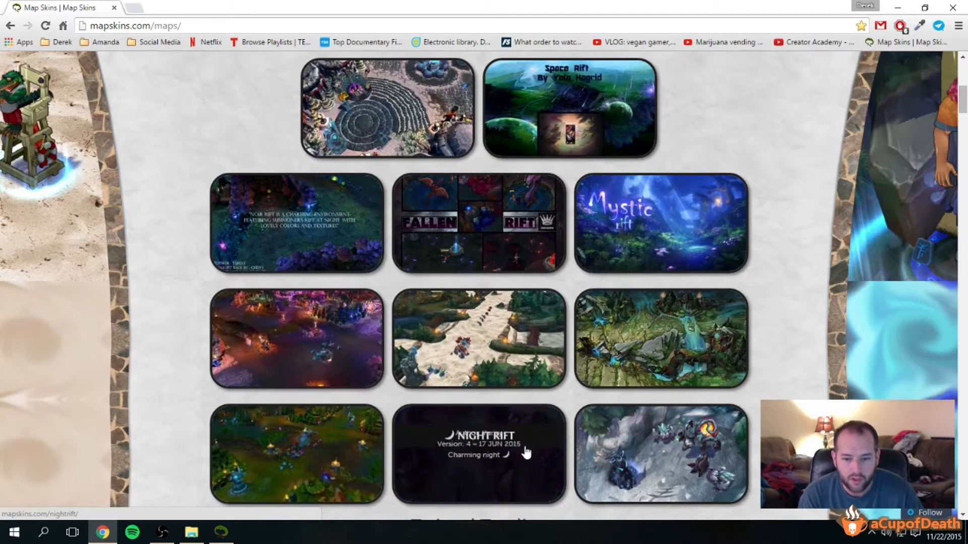
pyautogui.moveTo(703, 454)
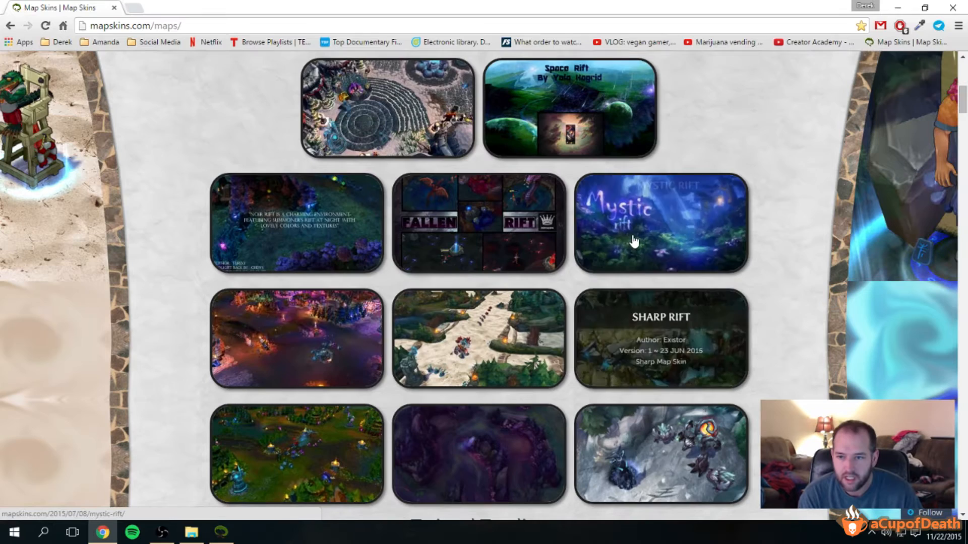
pyautogui.moveTo(508, 232)
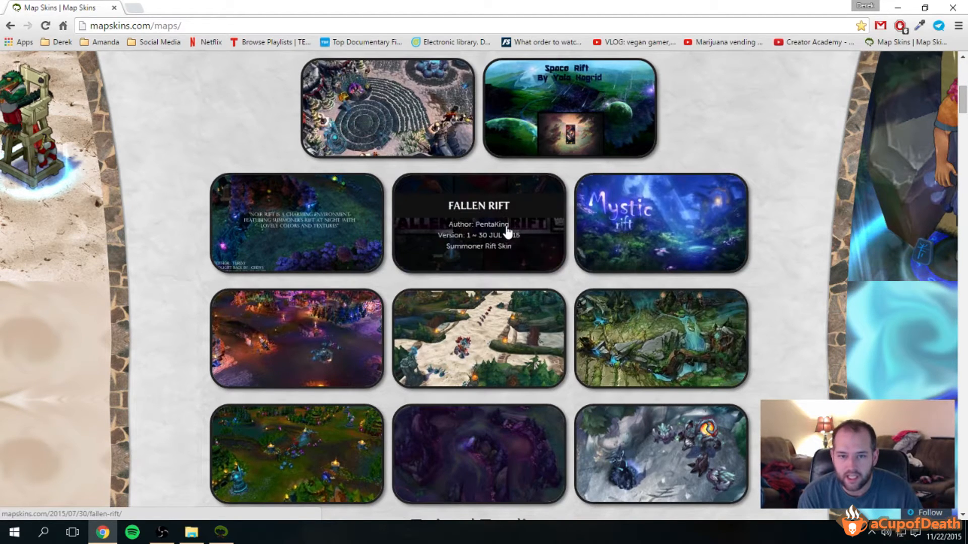
# Step: Open the Fallen Rift skin page and scroll down to its Download and Install section
pyautogui.click(478, 223)
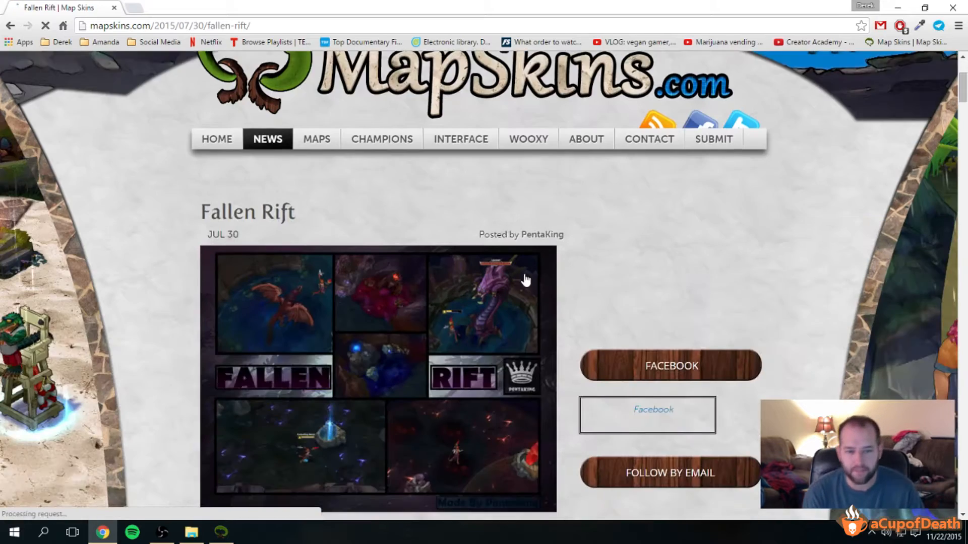
pyautogui.scroll(-3)
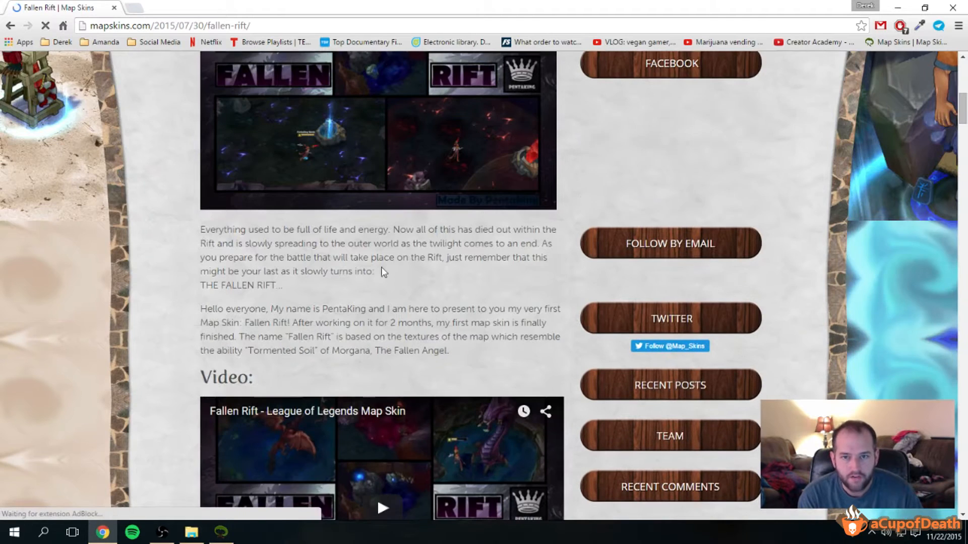
pyautogui.scroll(-3)
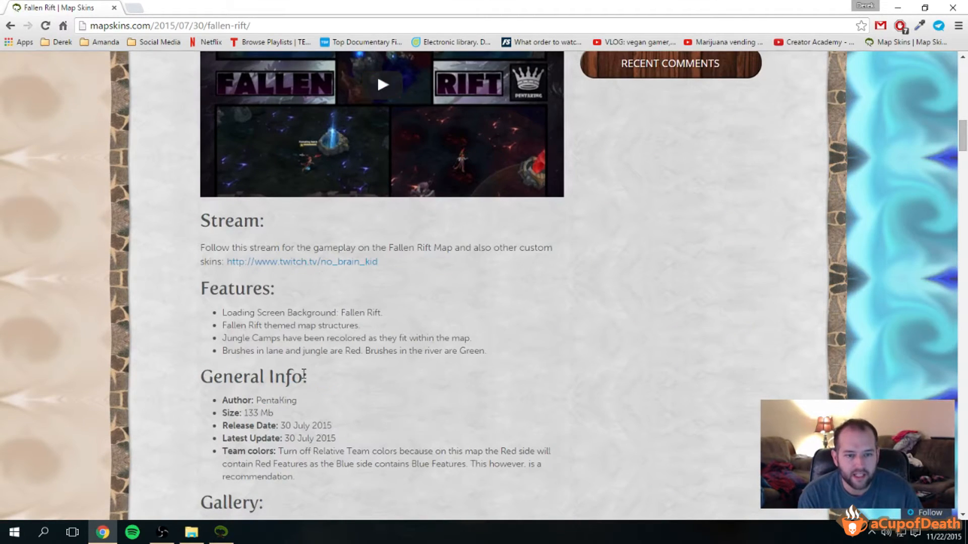
pyautogui.scroll(-3)
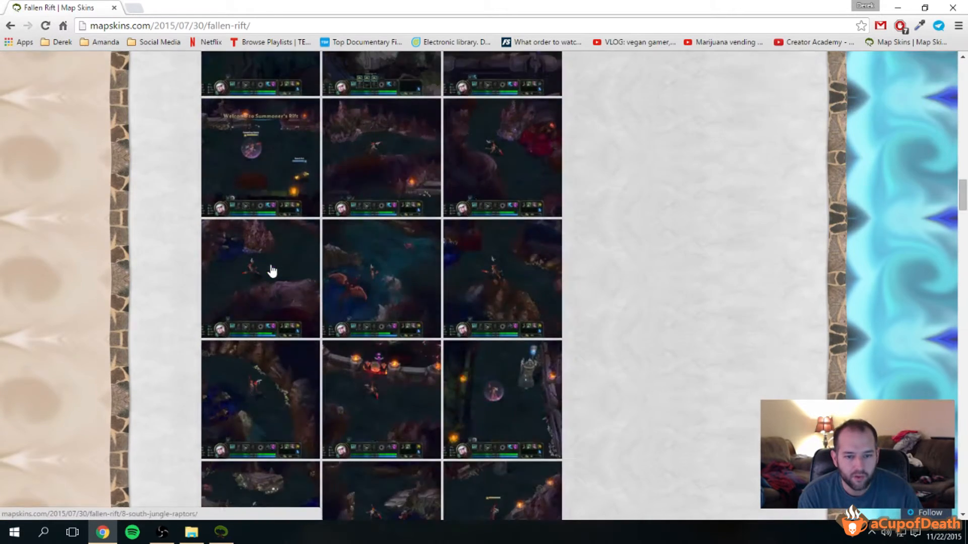
pyautogui.scroll(-3)
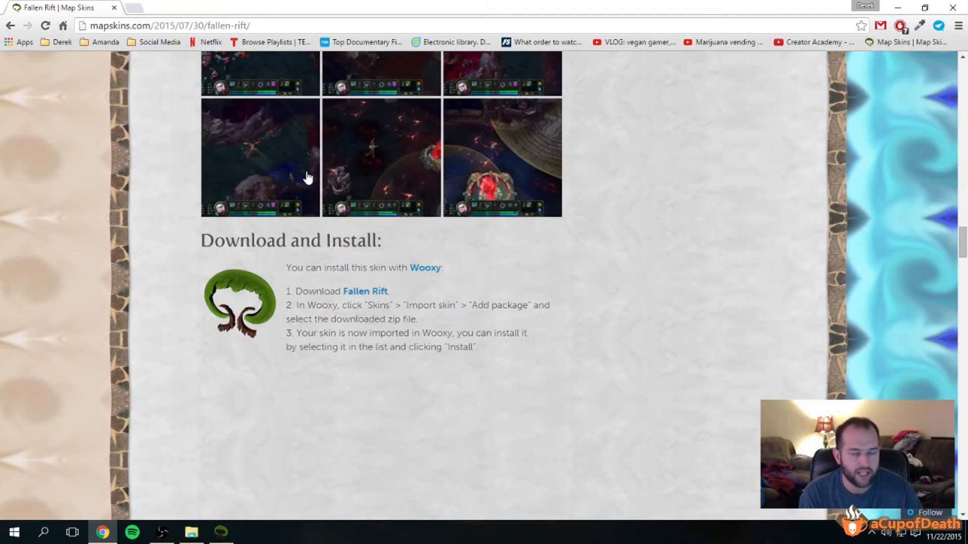
# Step: Download the Fallen Rift zip package from the page's download link
pyautogui.click(366, 291)
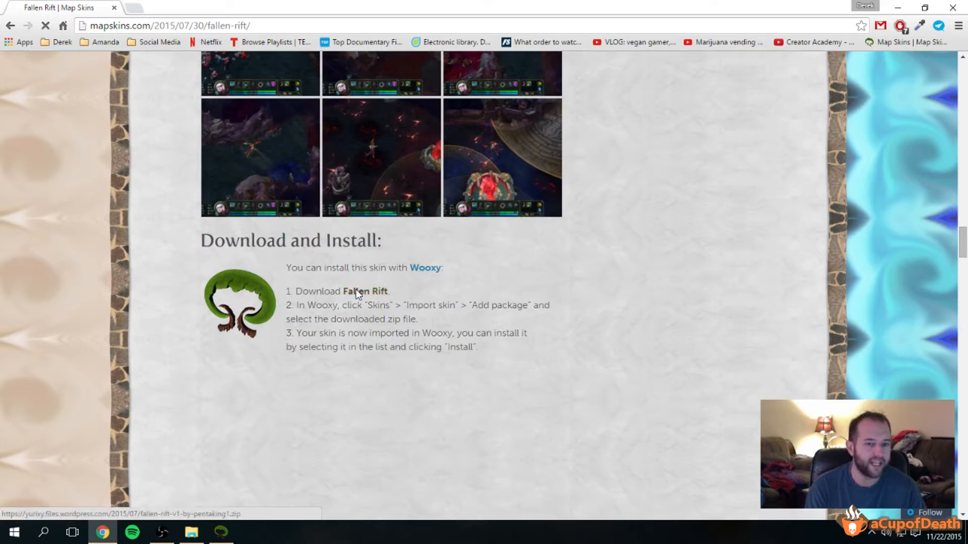
pyautogui.click(360, 291)
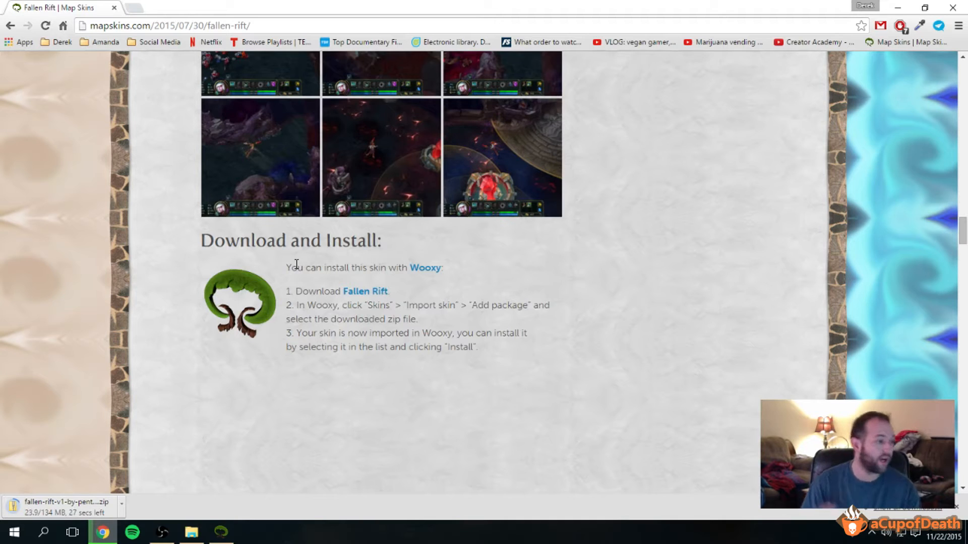
pyautogui.moveTo(364, 299)
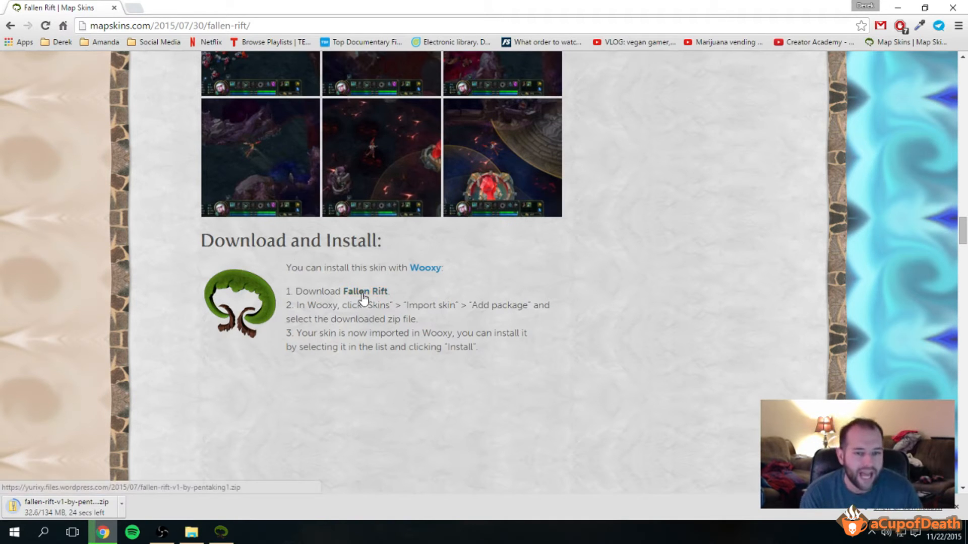
pyautogui.moveTo(309, 309)
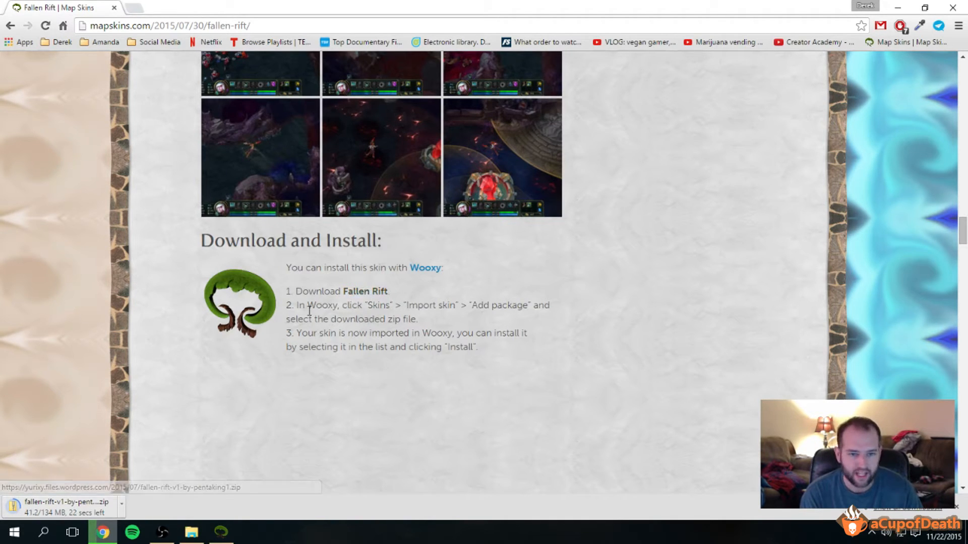
pyautogui.click(220, 535)
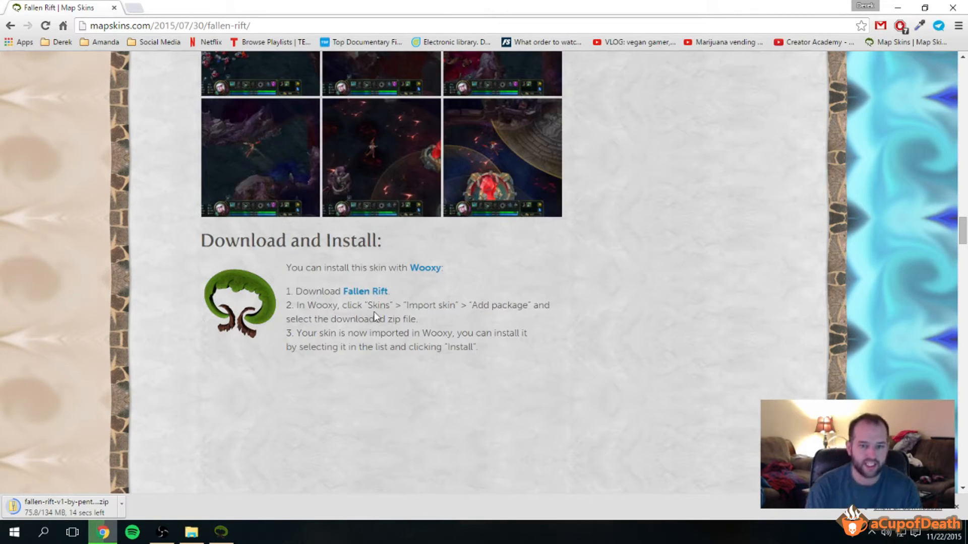
pyautogui.moveTo(262, 507)
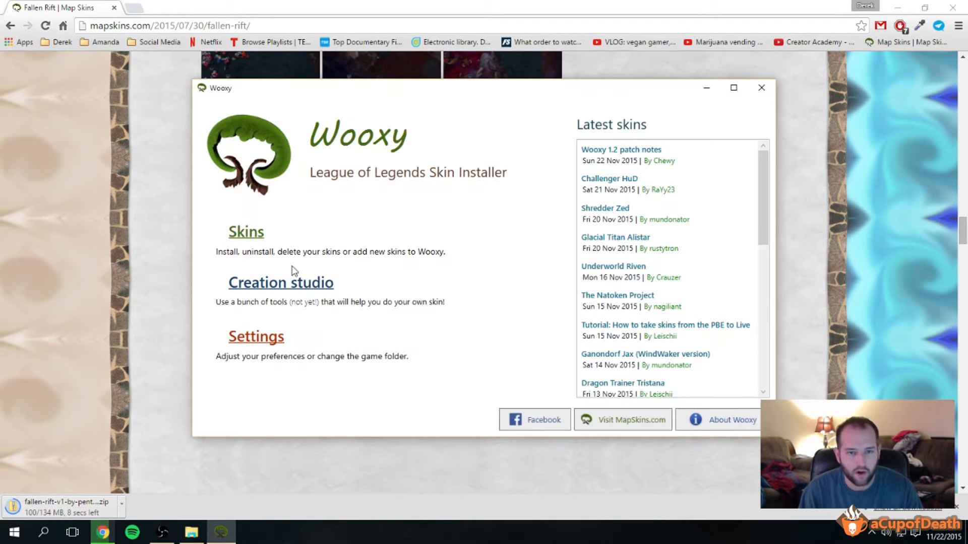
# Step: From Wooxy's Skins library, start importing a new skin to reach the Add files panel
pyautogui.click(245, 232)
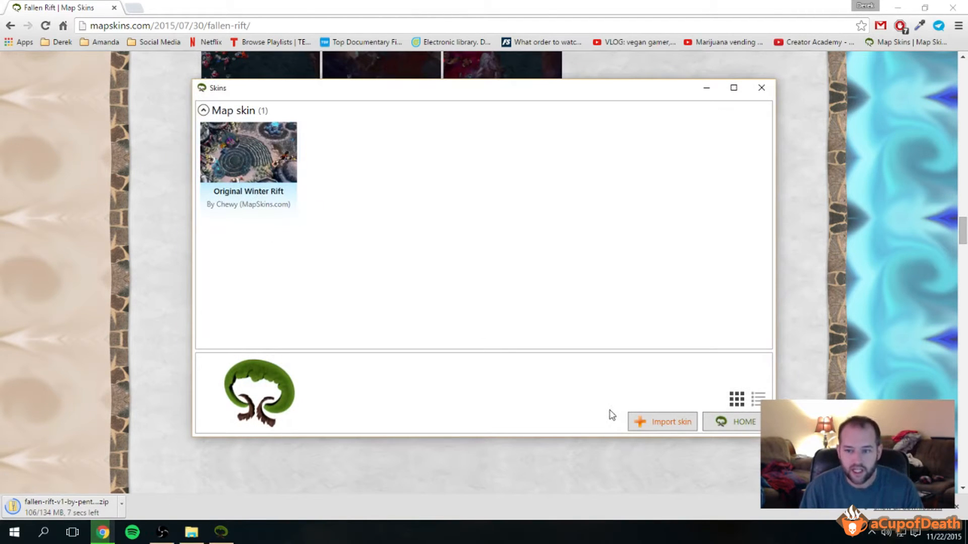
pyautogui.click(662, 421)
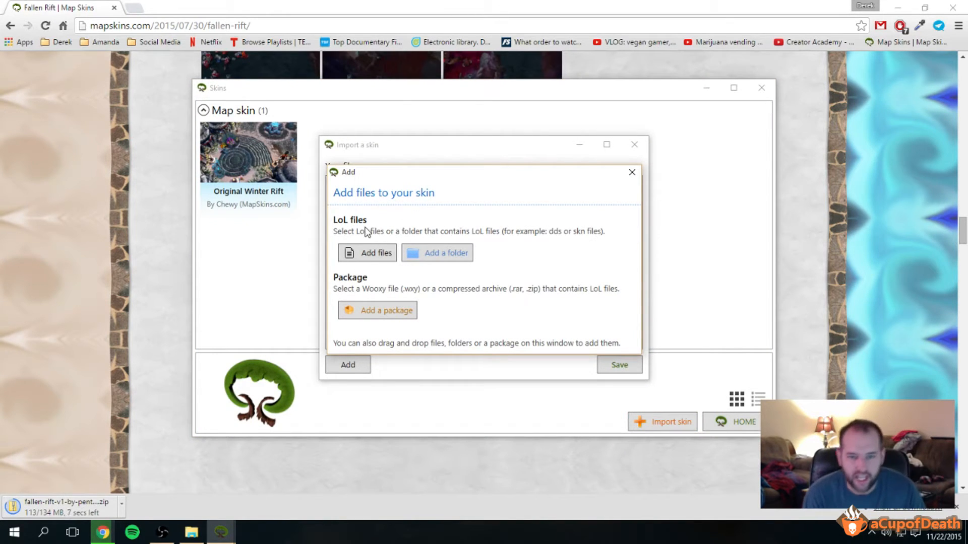
pyautogui.moveTo(393, 240)
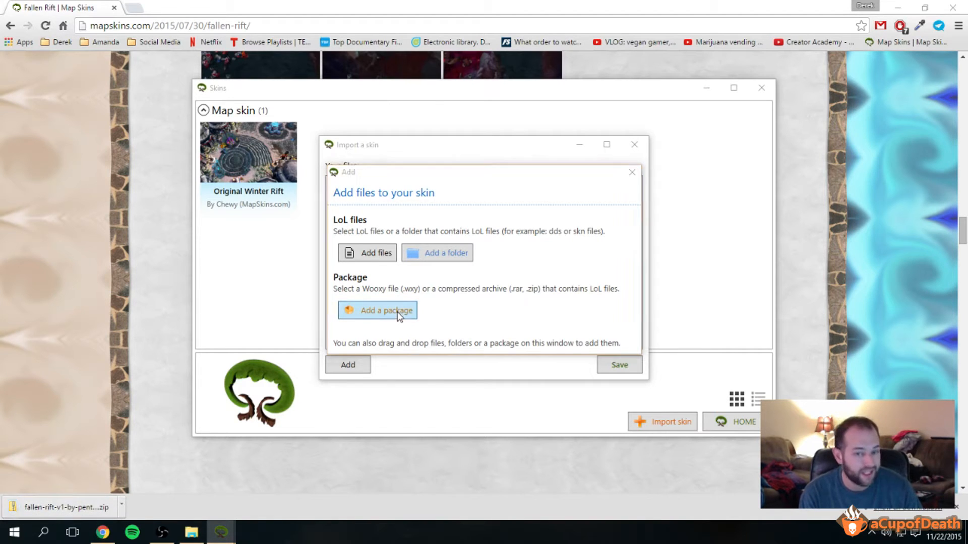
# Step: Add the fallen-rift-v1-by-pentaking1 zip from Downloads as a new skin package
pyautogui.click(383, 310)
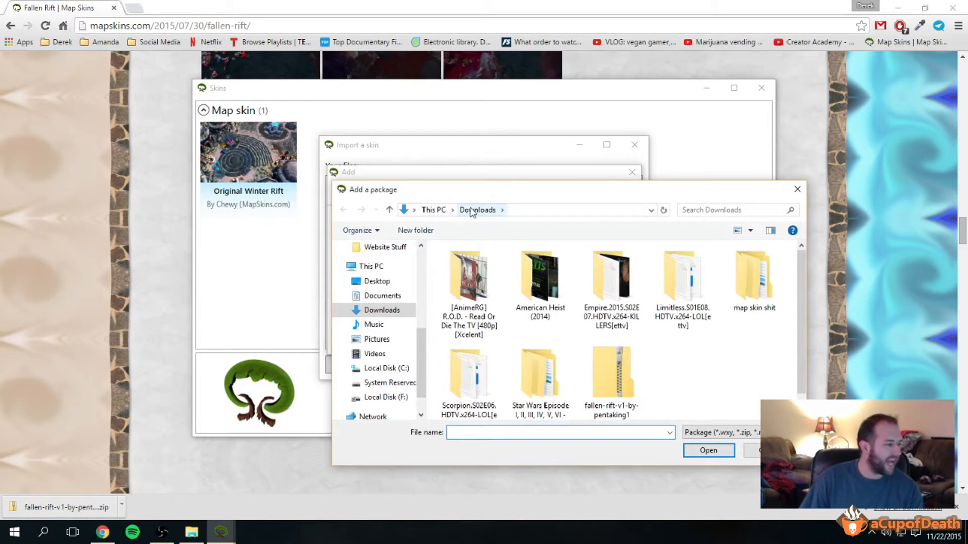
pyautogui.click(611, 361)
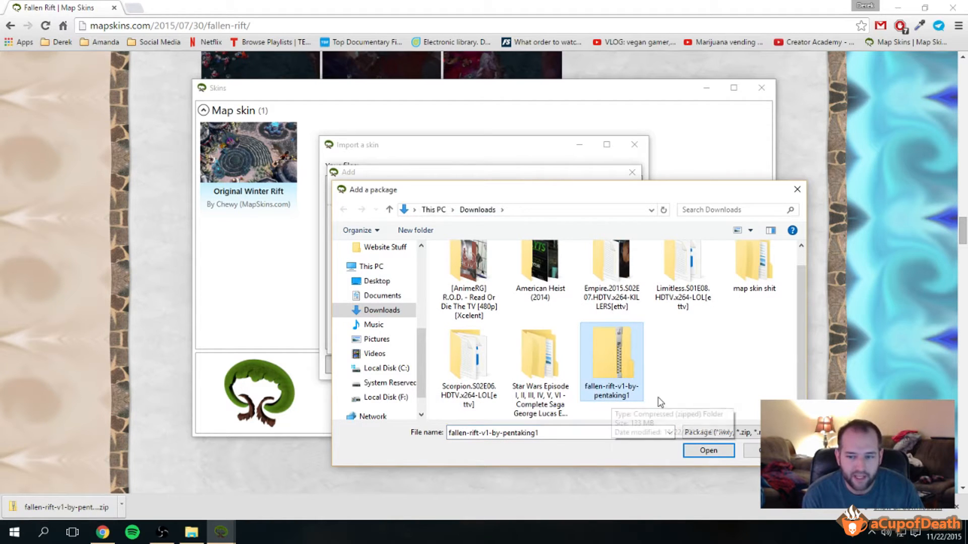
pyautogui.moveTo(612, 353)
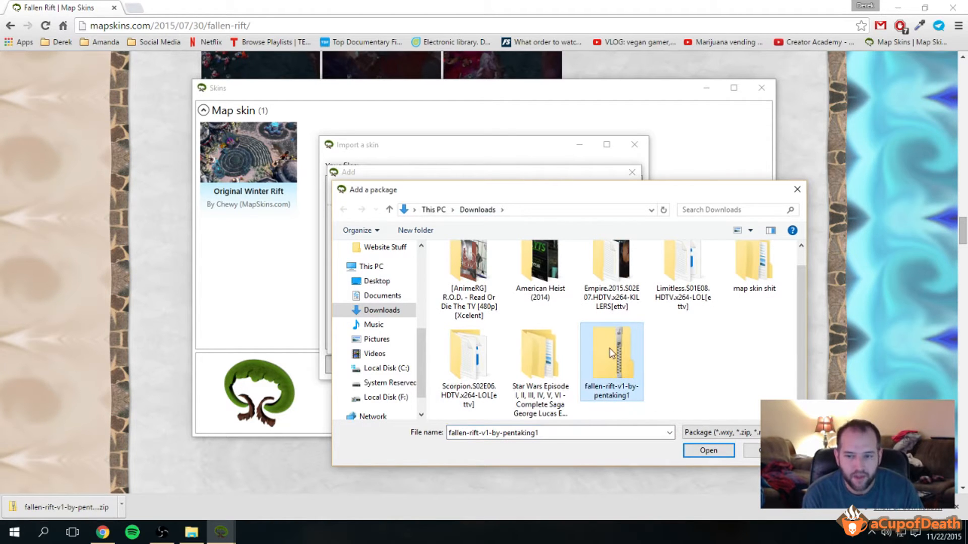
pyautogui.click(707, 449)
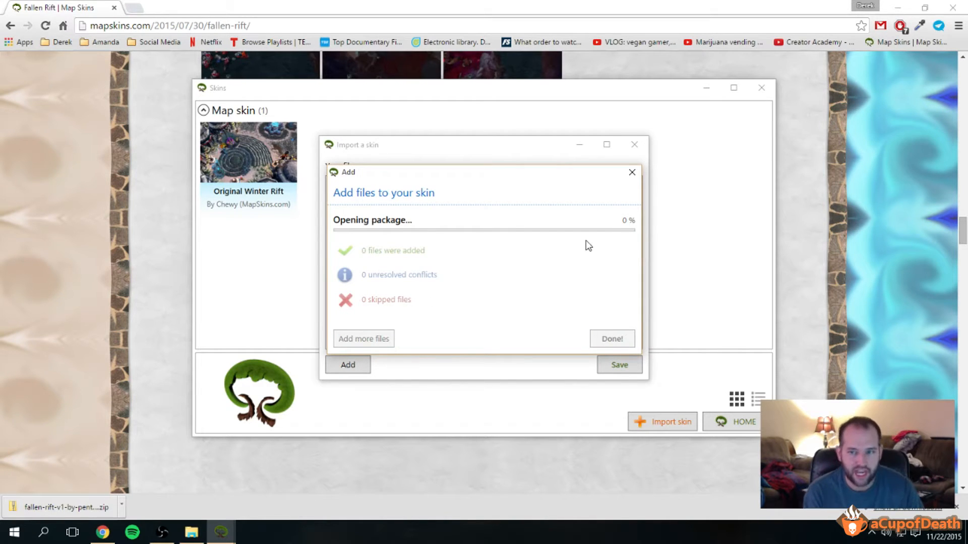
# Step: Finish the Fallen Rift import and review its tile beside the installed Original Winter Rift
pyautogui.click(612, 338)
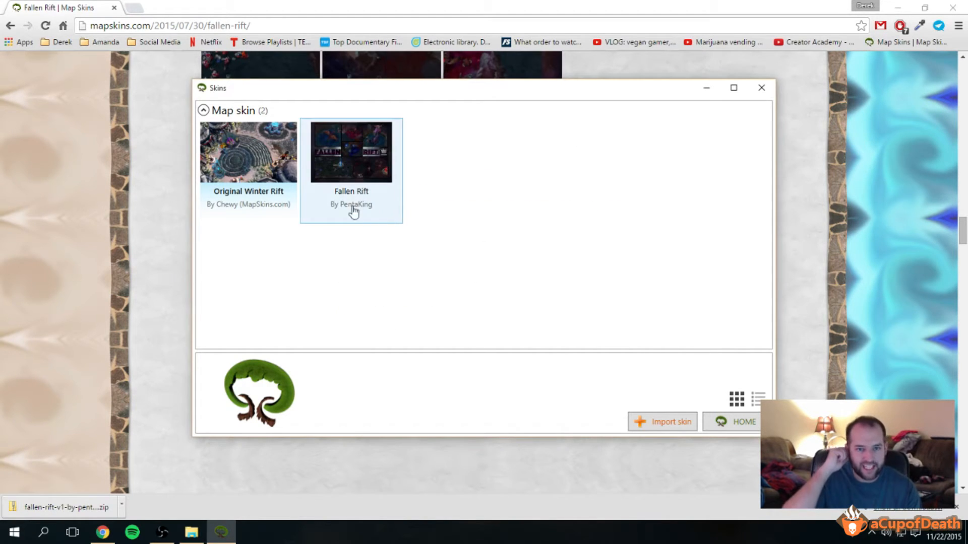
pyautogui.click(351, 152)
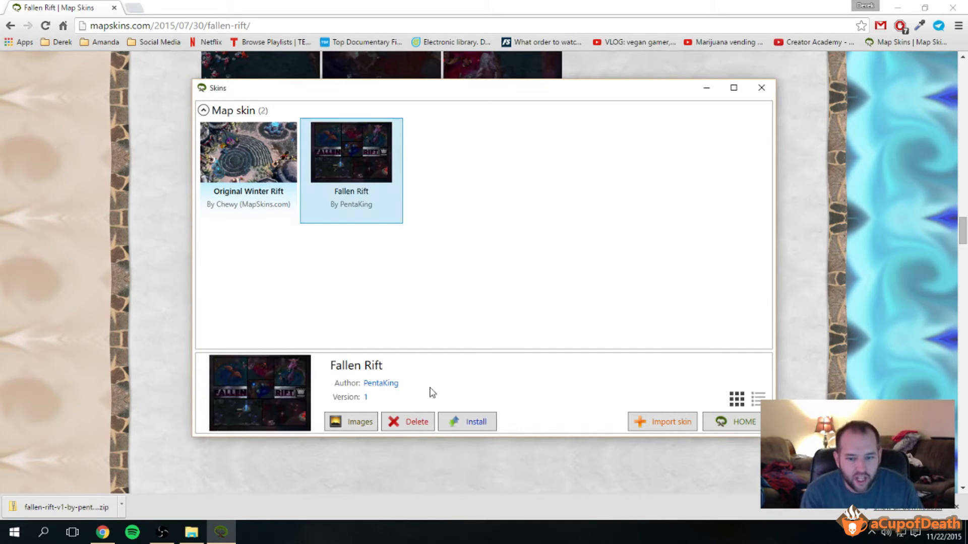
pyautogui.click(243, 153)
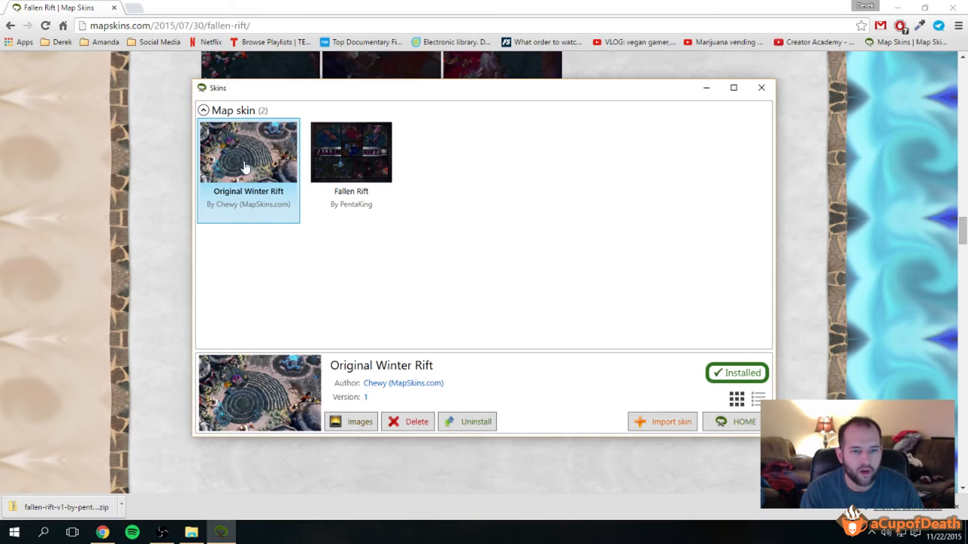
pyautogui.moveTo(419, 490)
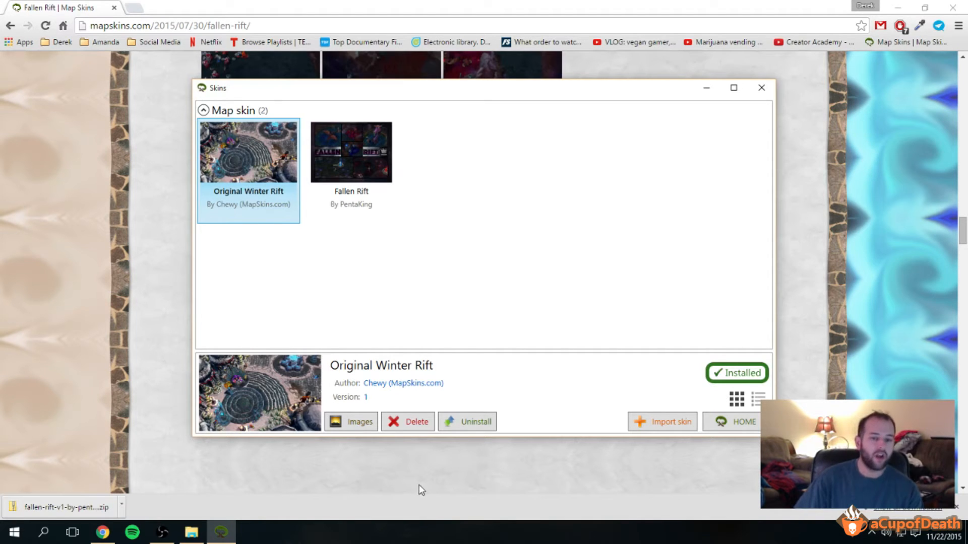
pyautogui.moveTo(457, 429)
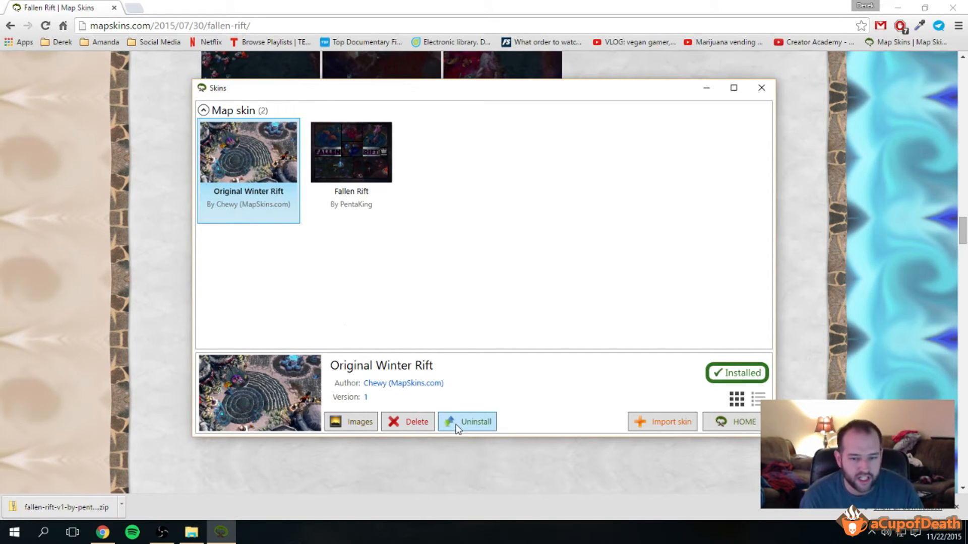
# Step: Review Fallen Rift's details, then confirm Original Winter Rift still shows as installed
pyautogui.click(351, 152)
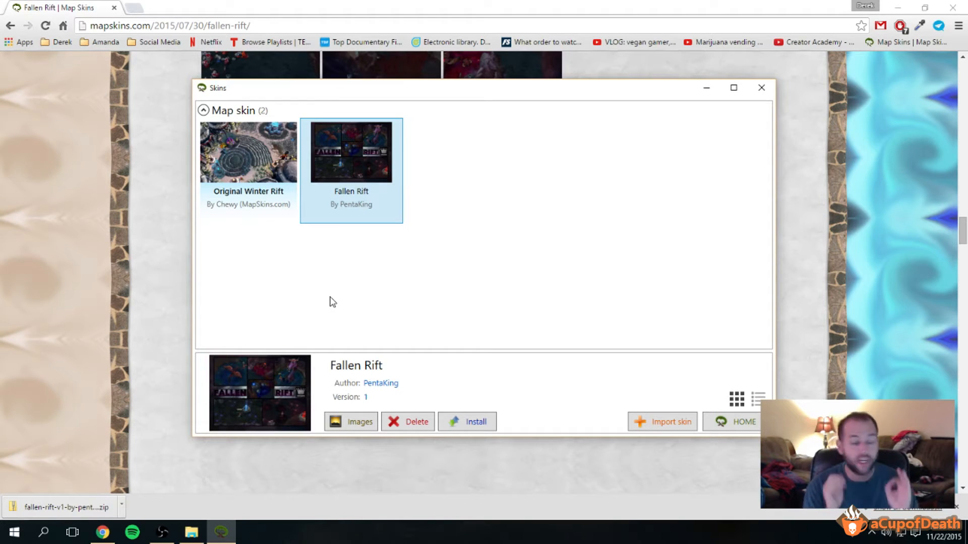
pyautogui.moveTo(267, 310)
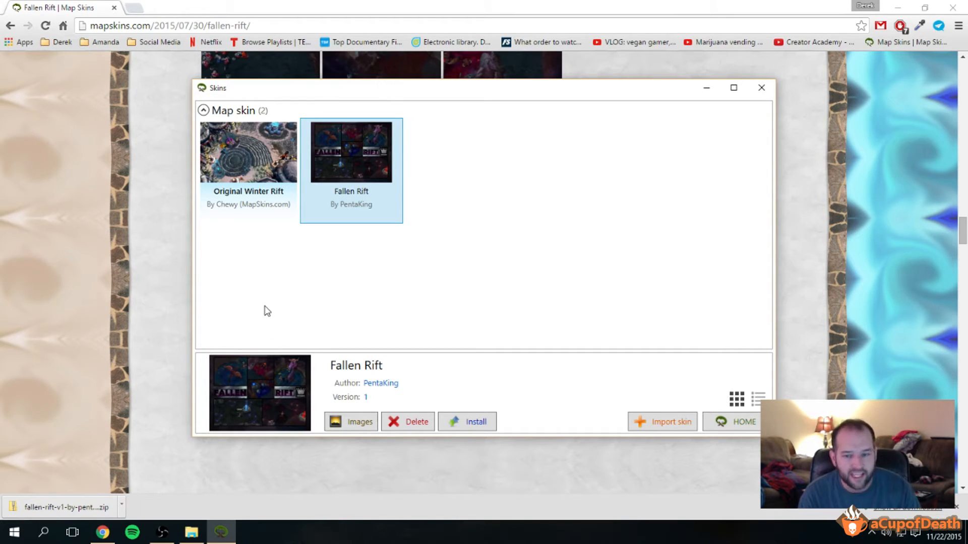
pyautogui.moveTo(276, 306)
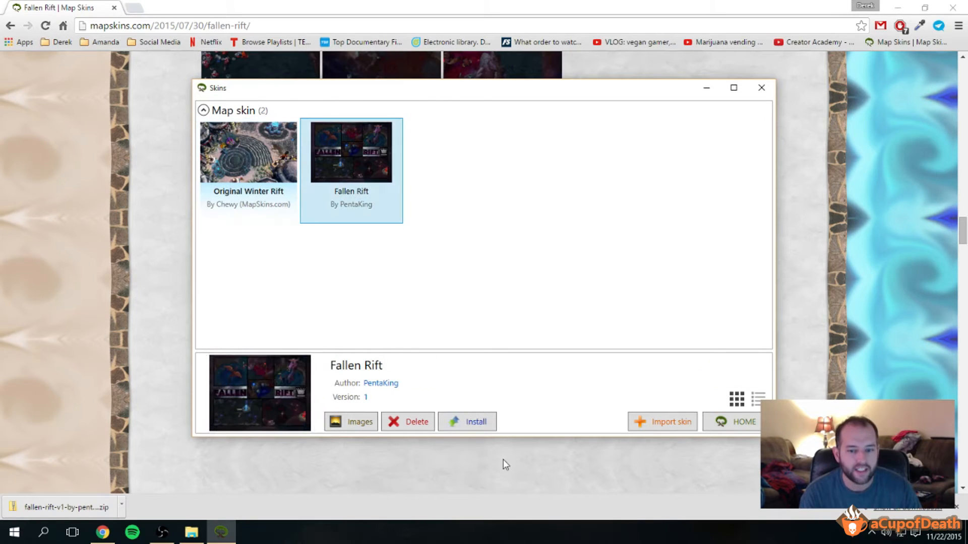
pyautogui.click(248, 153)
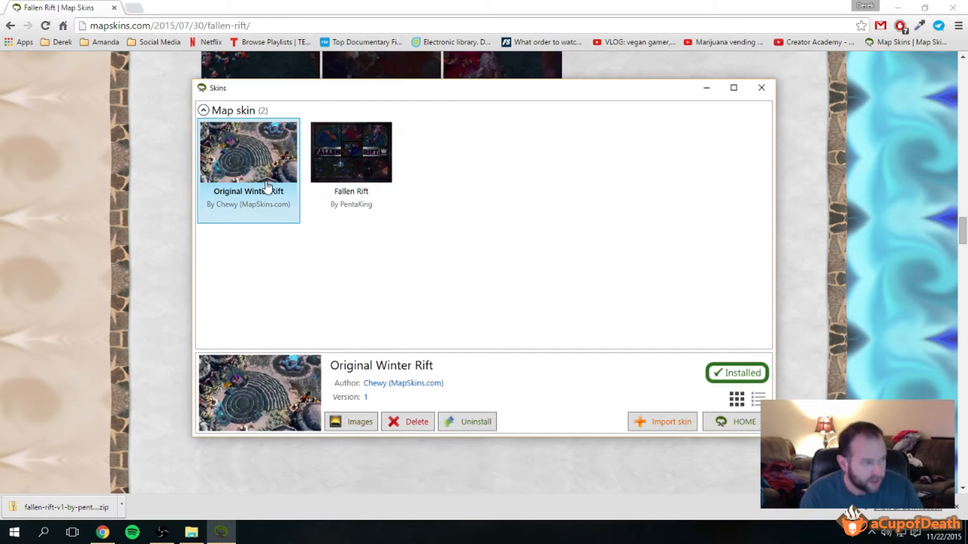
pyautogui.moveTo(439, 159)
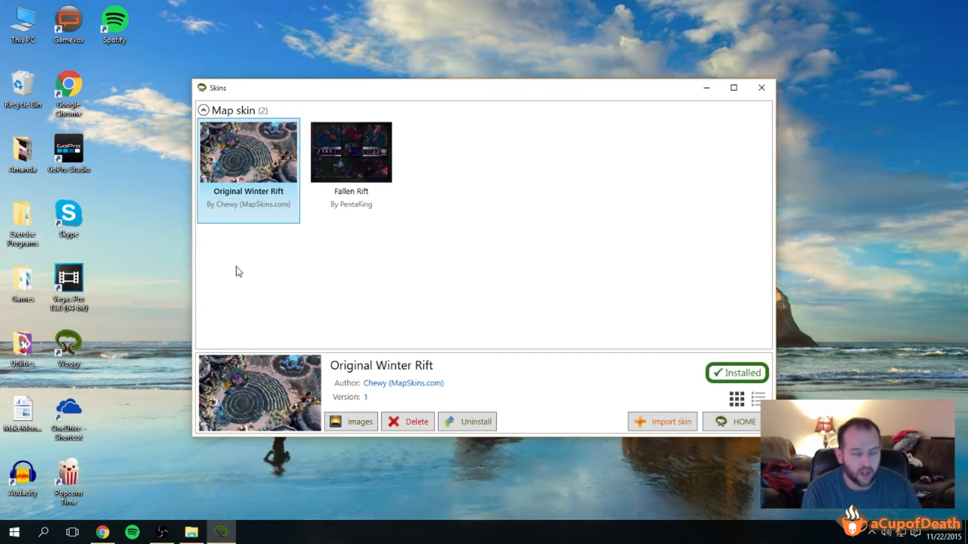
# Step: Uninstall and then reinstall Original Winter Rift so it shows as installed again
pyautogui.click(468, 421)
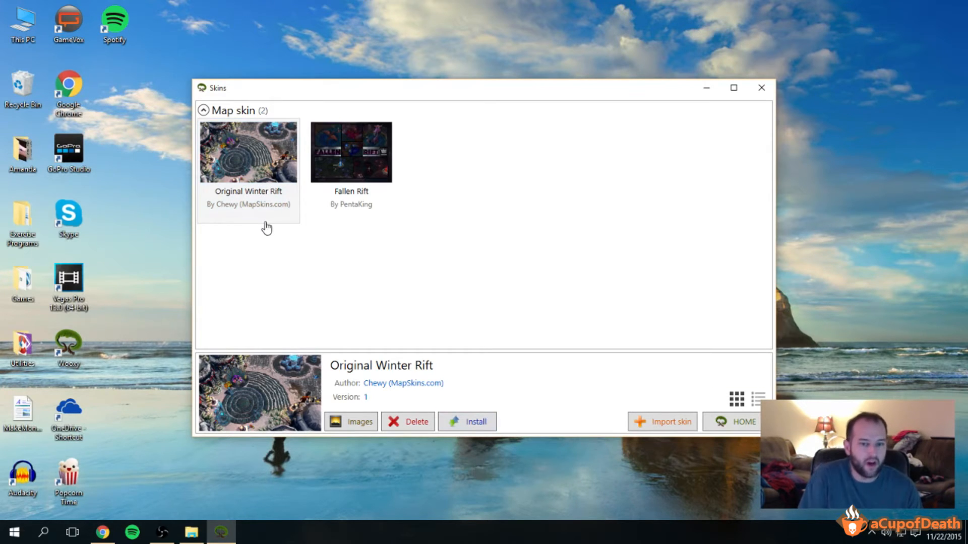
pyautogui.click(351, 151)
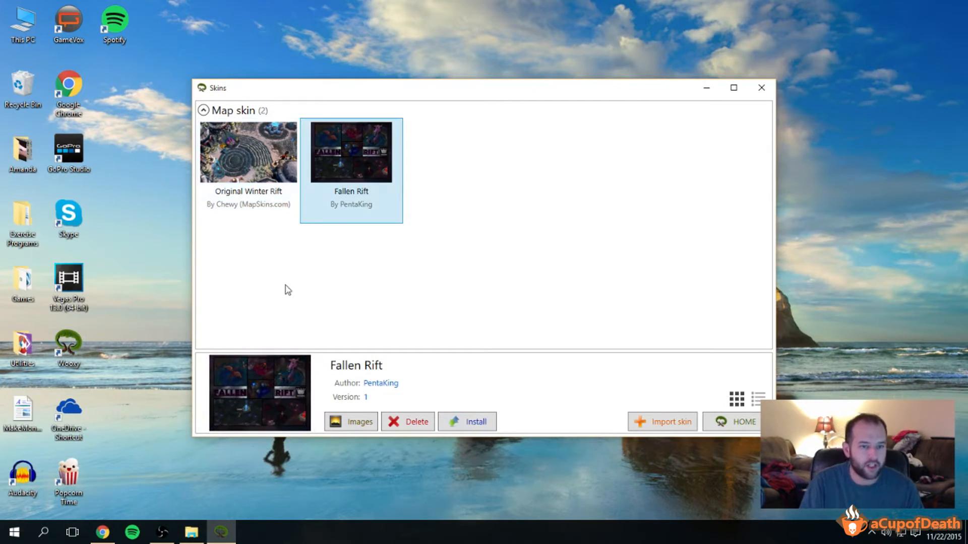
pyautogui.moveTo(263, 290)
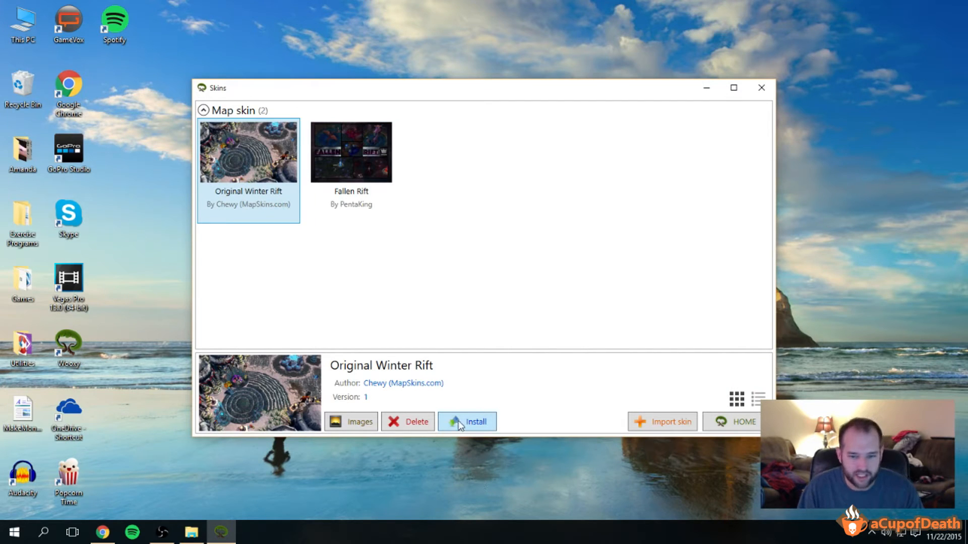
pyautogui.moveTo(453, 376)
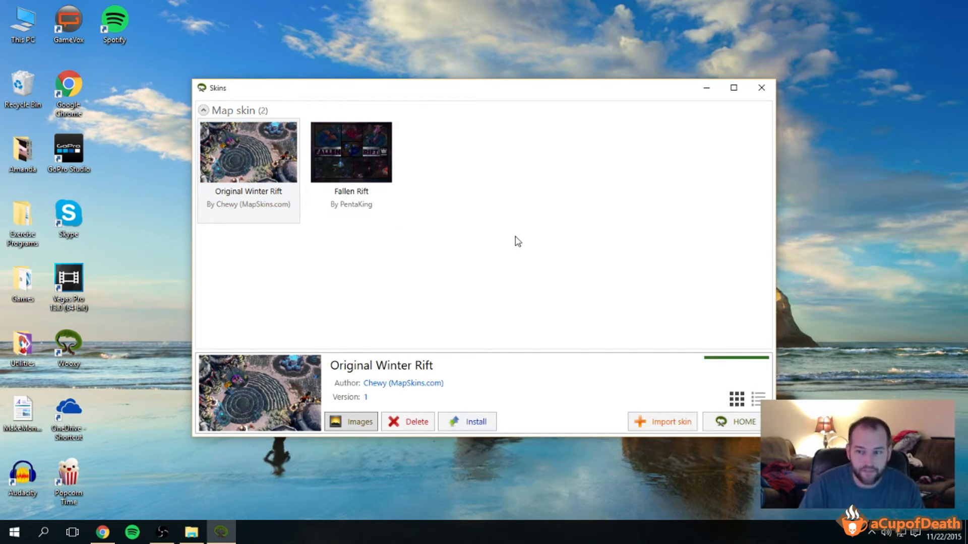
pyautogui.click(469, 421)
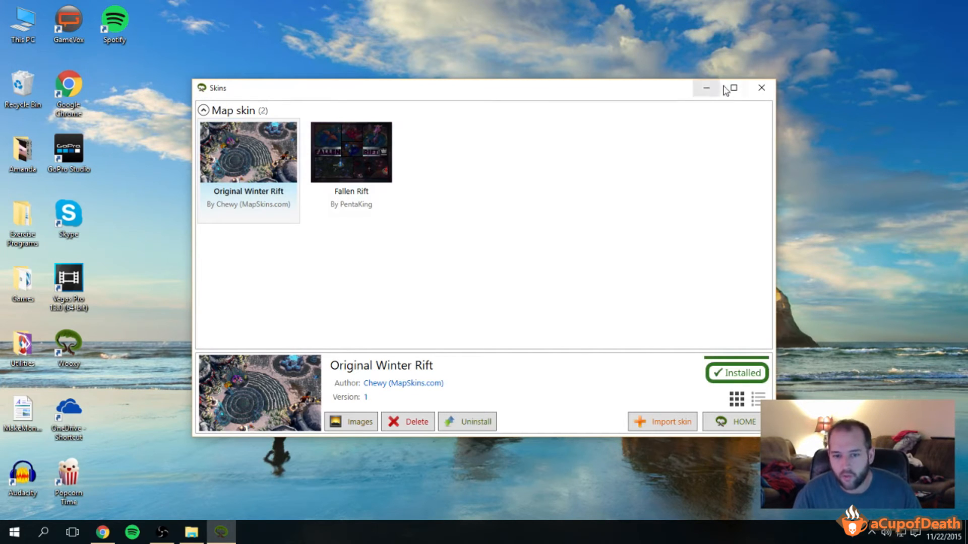
# Step: Close the Wooxy Skins window, returning to the desktop
pyautogui.click(752, 92)
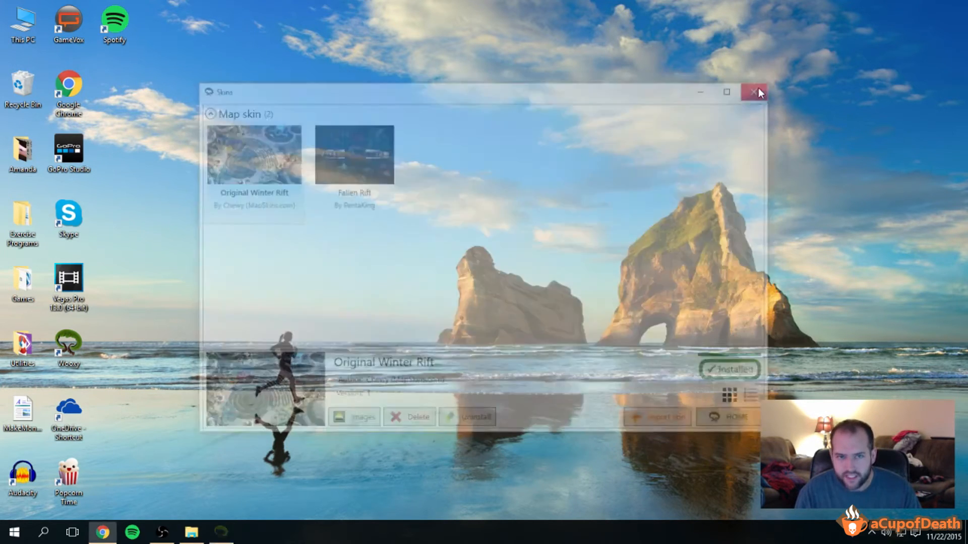
pyautogui.click(750, 91)
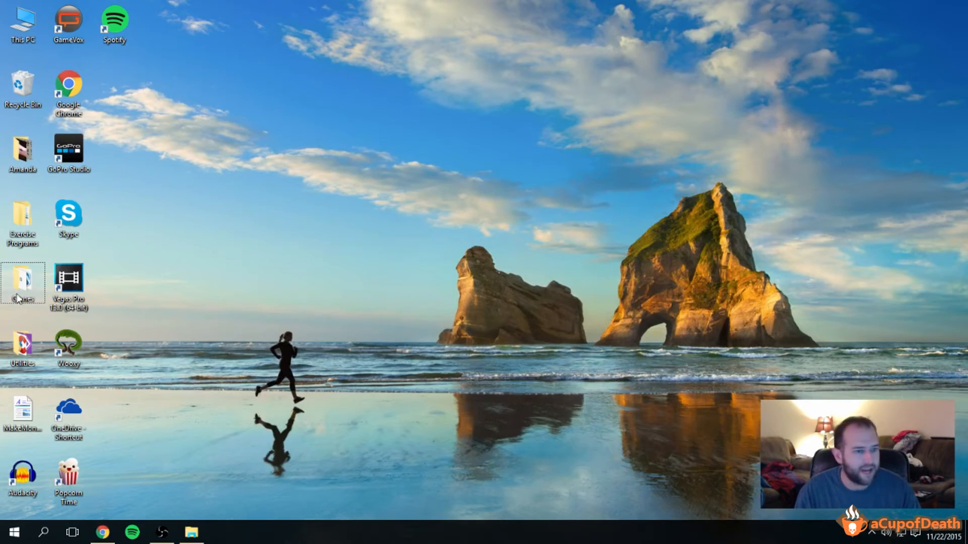
# Step: Launch League of Legends from the Games folder on the desktop
pyautogui.doubleClick(22, 278)
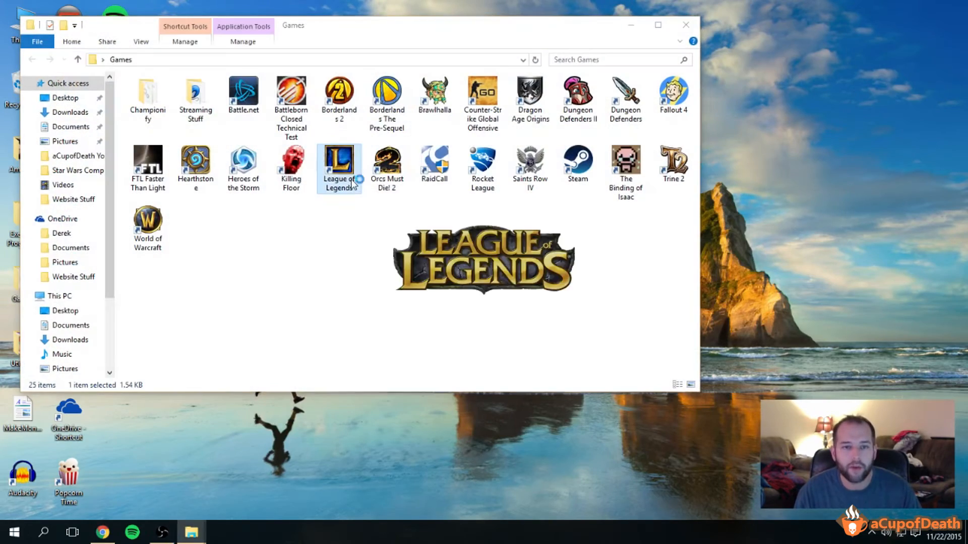
pyautogui.doubleClick(339, 161)
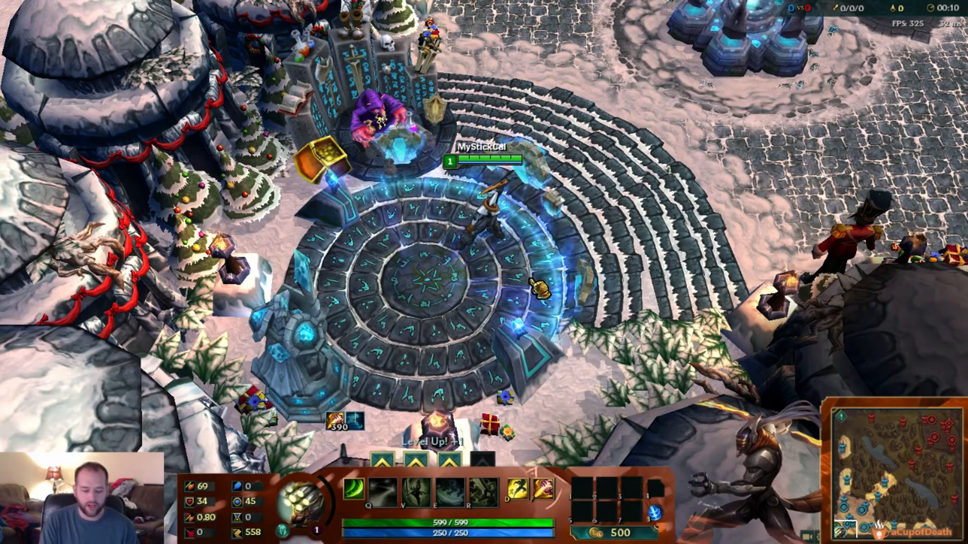
# Step: Buy a starter item from the shop, play on the Winter Rift map, then bring up Options
pyautogui.press('p')
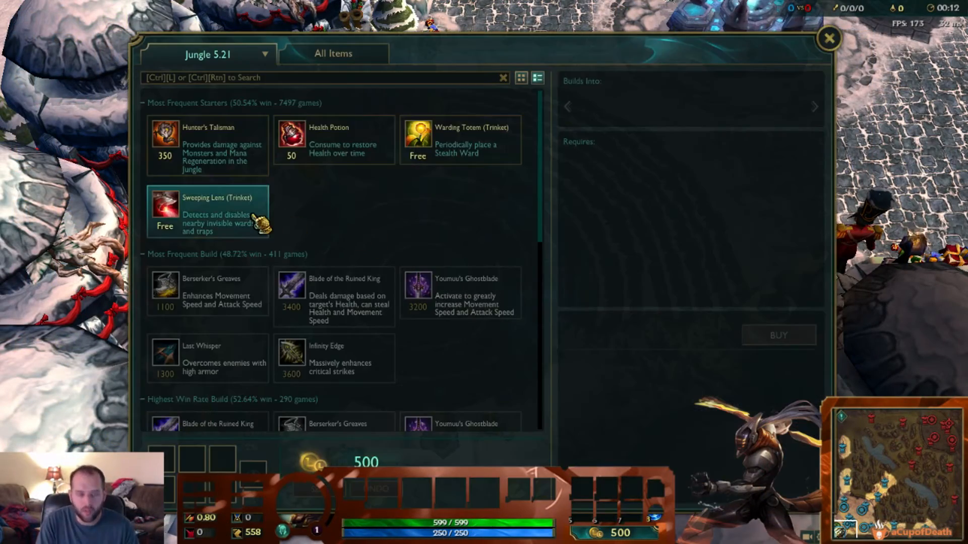
pyautogui.click(291, 141)
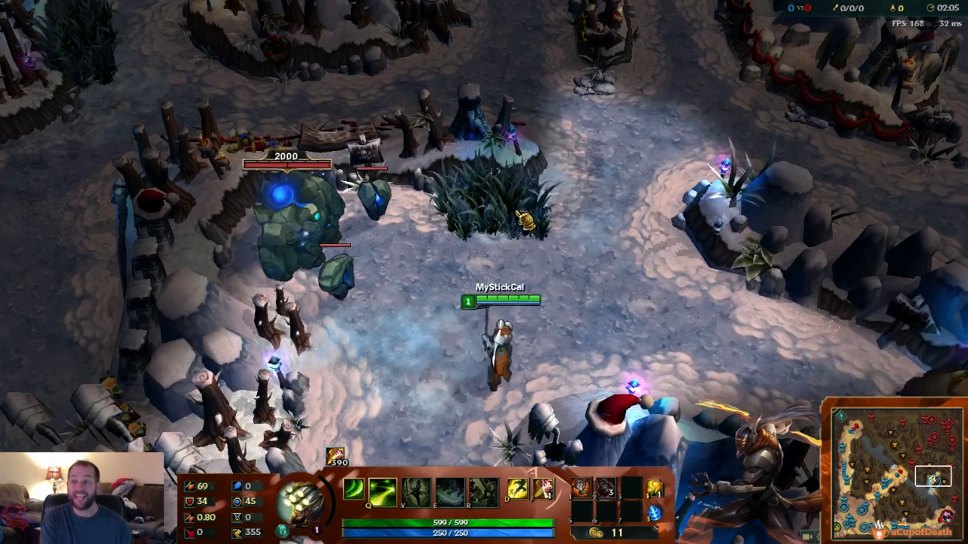
pyautogui.press('Escape')
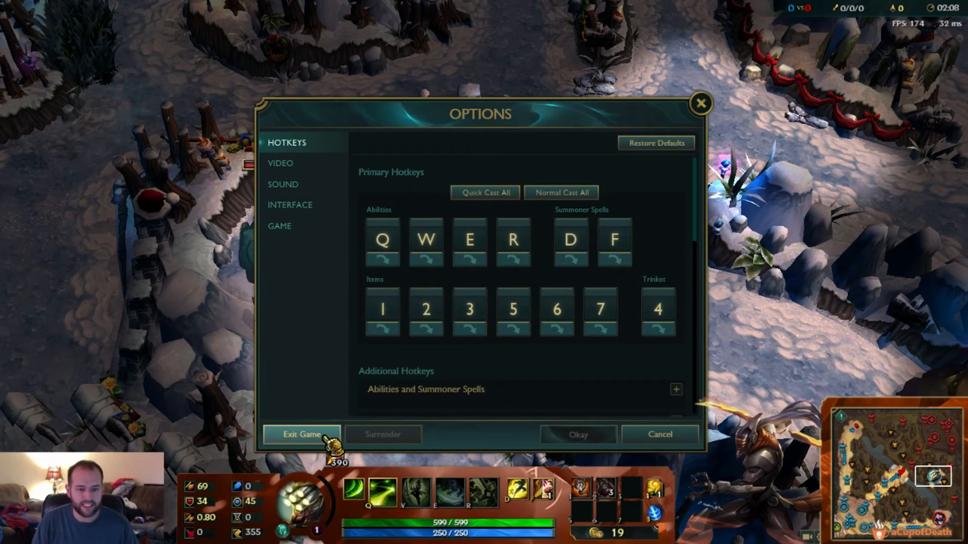
# Step: Exit the match and confirm leaving the game at the warning
pyautogui.click(301, 434)
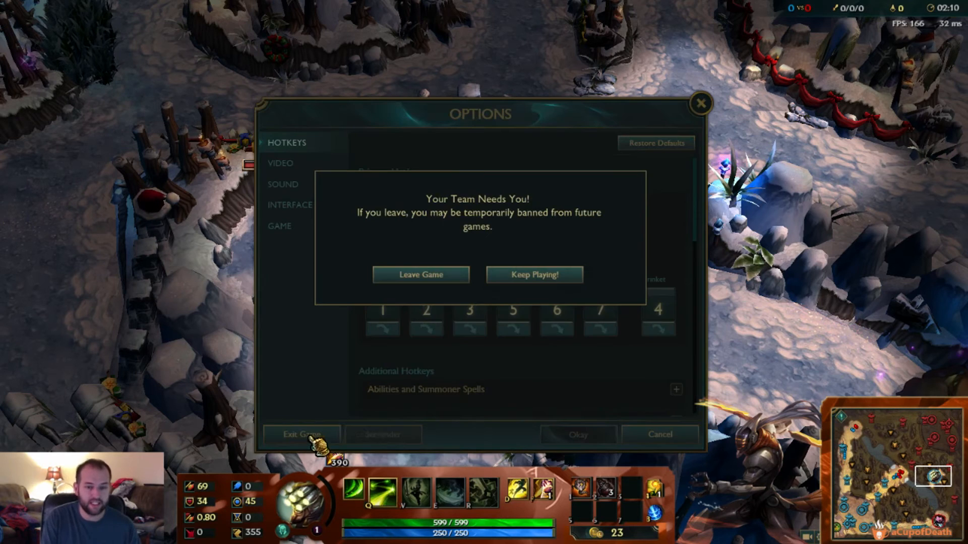
pyautogui.click(535, 274)
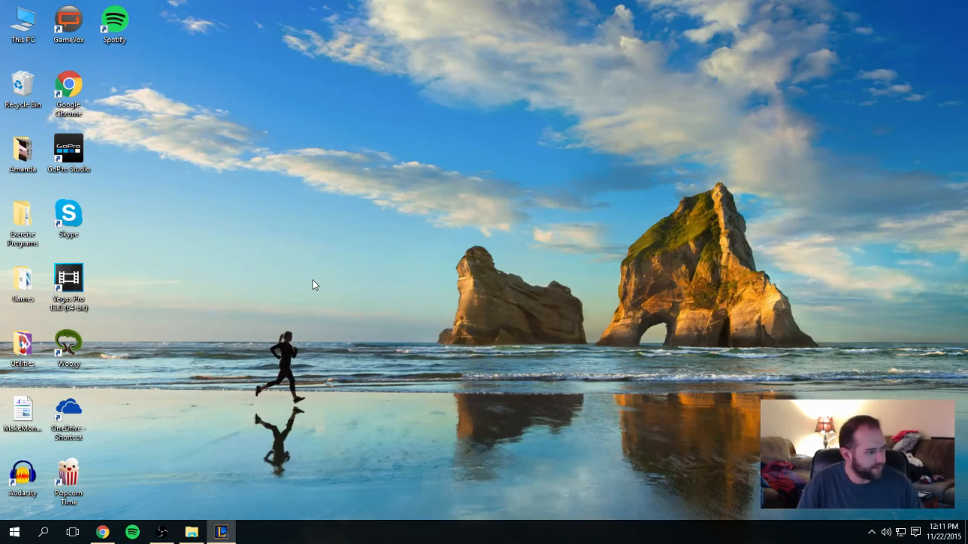
# Step: Bring up the League of Legends client window and close it
pyautogui.click(218, 531)
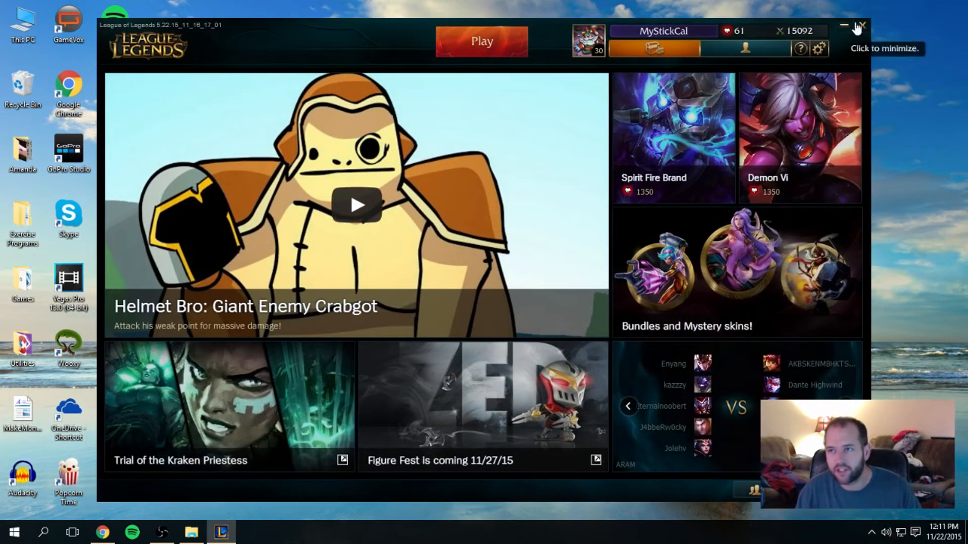
pyautogui.click(847, 28)
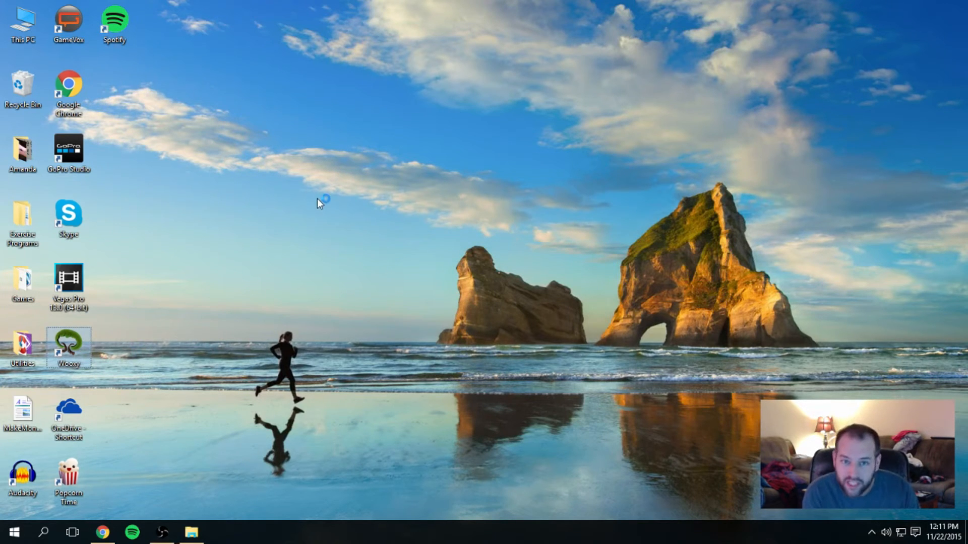
# Step: Relaunch Wooxy, show the Skins list and select Original Winter Rift for uninstalling
pyautogui.doubleClick(69, 343)
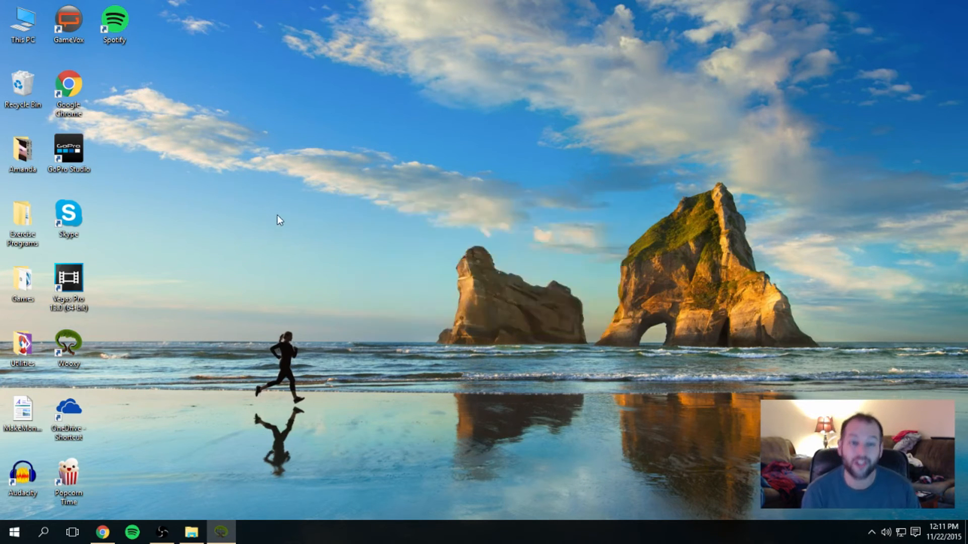
pyautogui.click(220, 532)
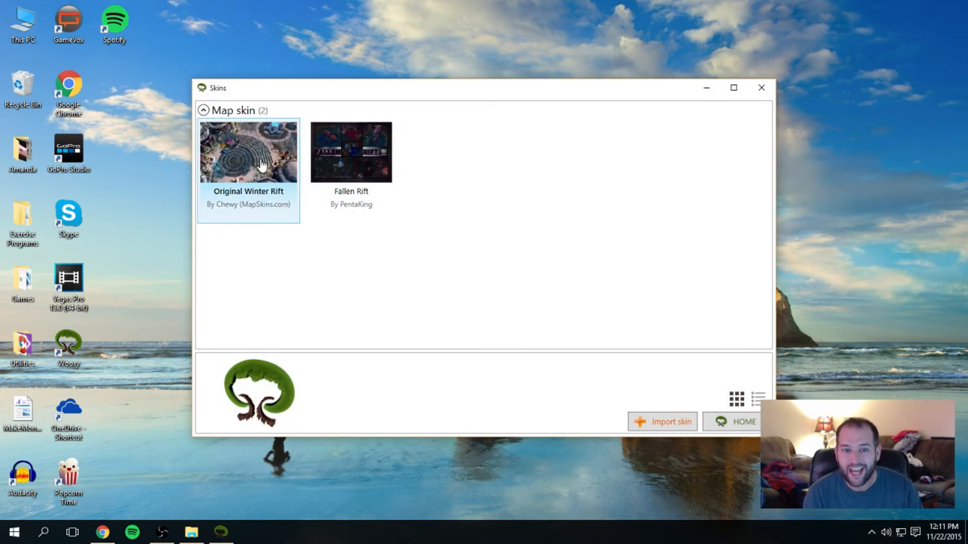
pyautogui.click(260, 153)
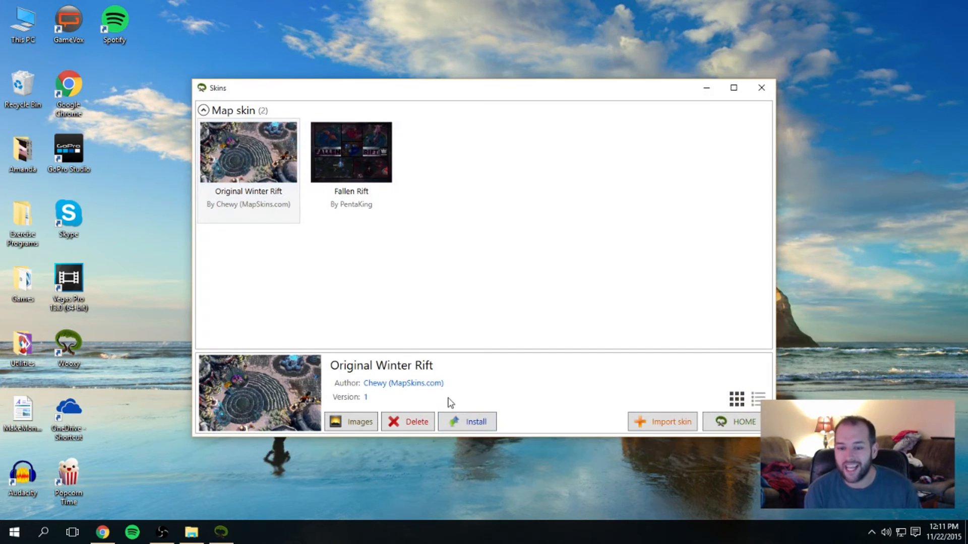
pyautogui.moveTo(761, 90)
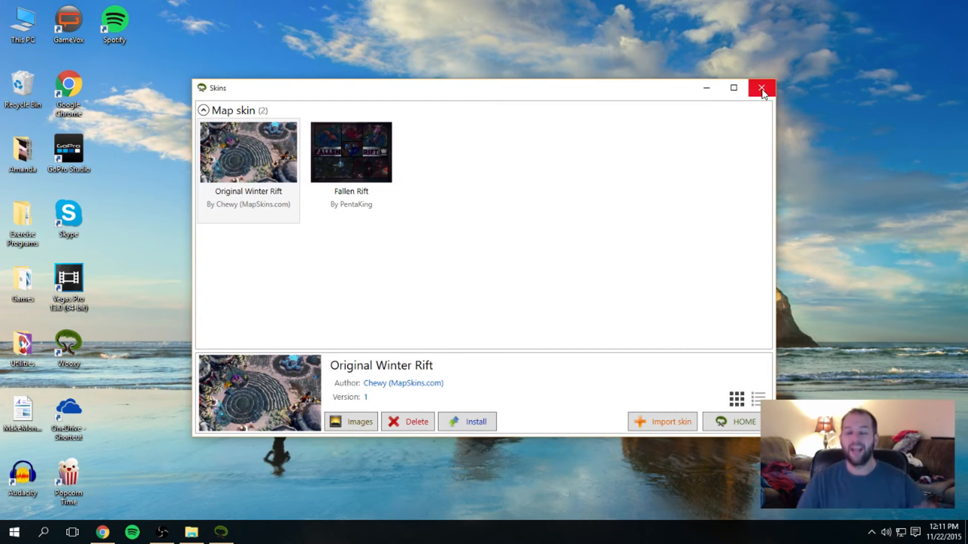
pyautogui.moveTo(760, 90)
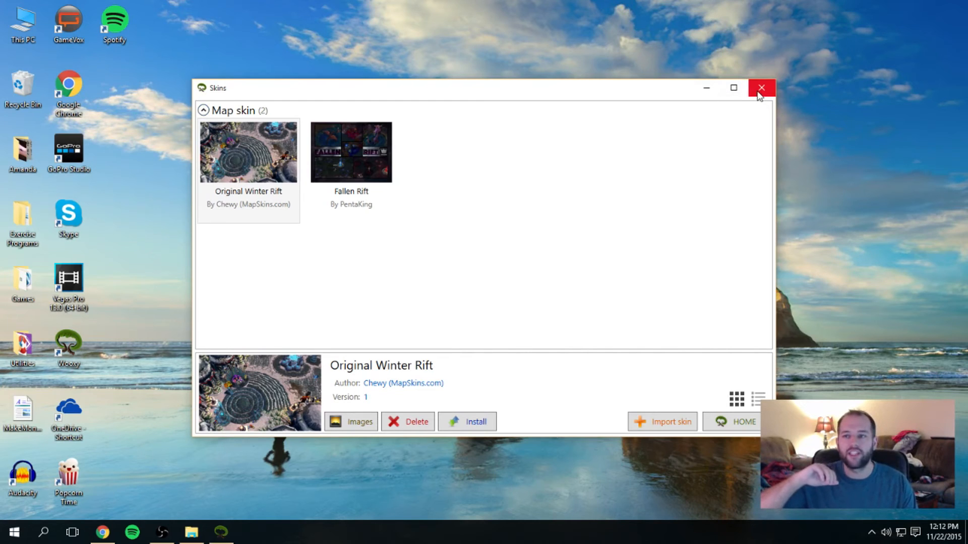
pyautogui.moveTo(762, 89)
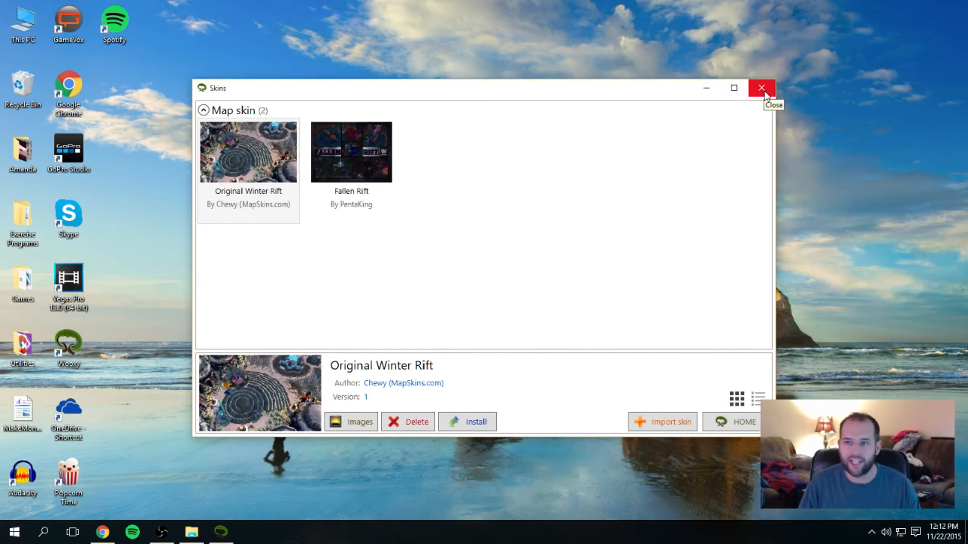
pyautogui.moveTo(565, 169)
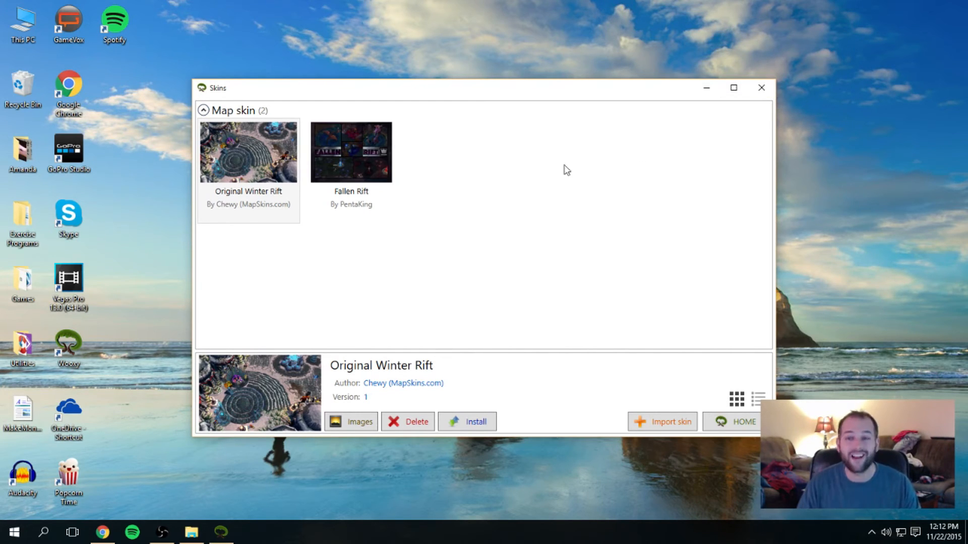
pyautogui.moveTo(524, 181)
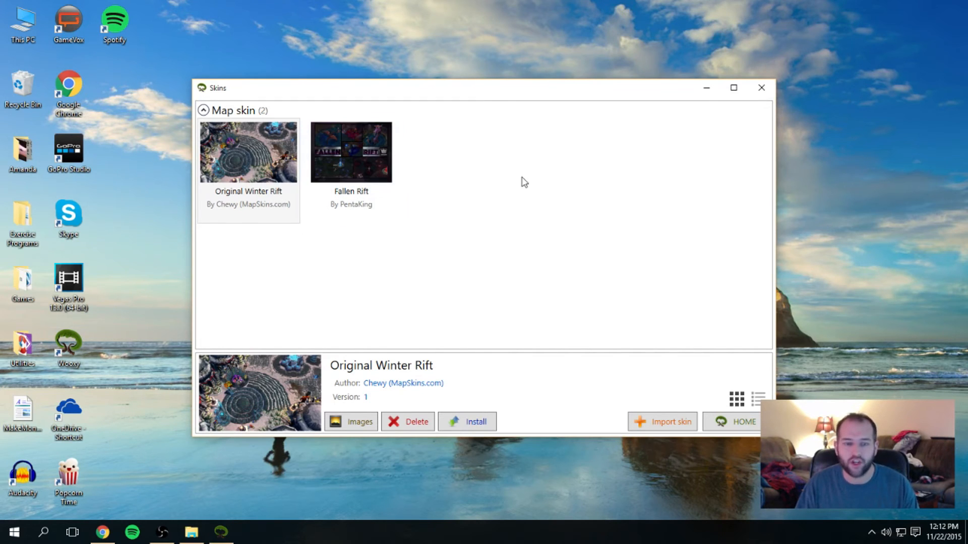
pyautogui.moveTo(699, 81)
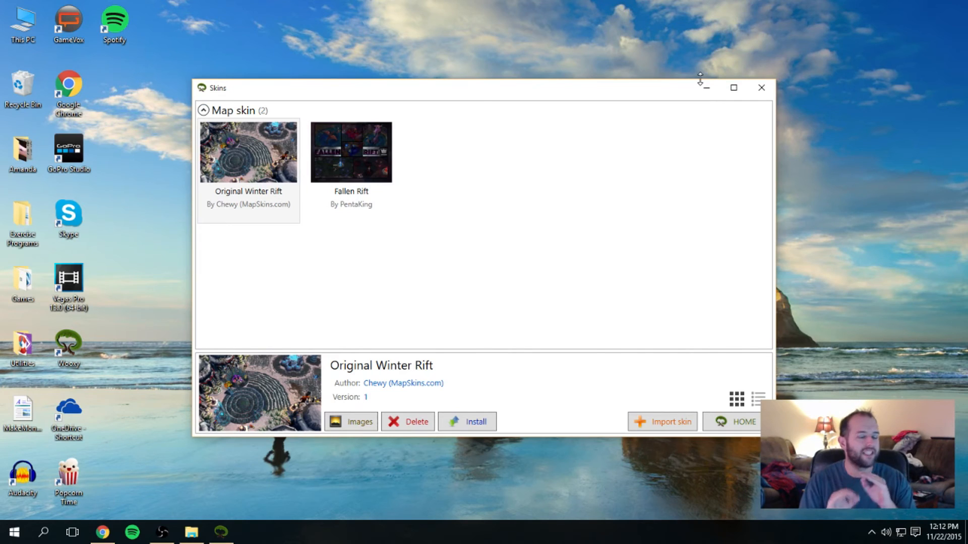
pyautogui.moveTo(625, 100)
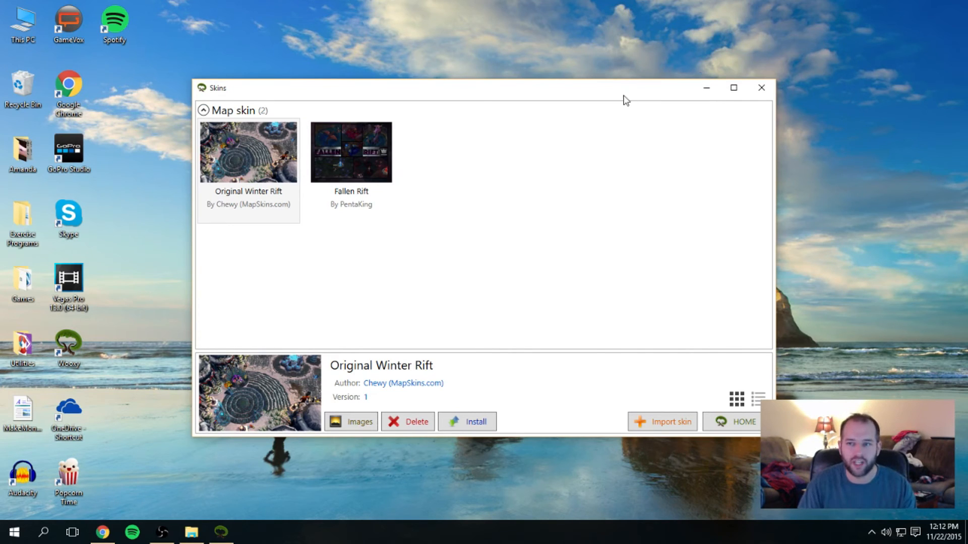
pyautogui.moveTo(690, 101)
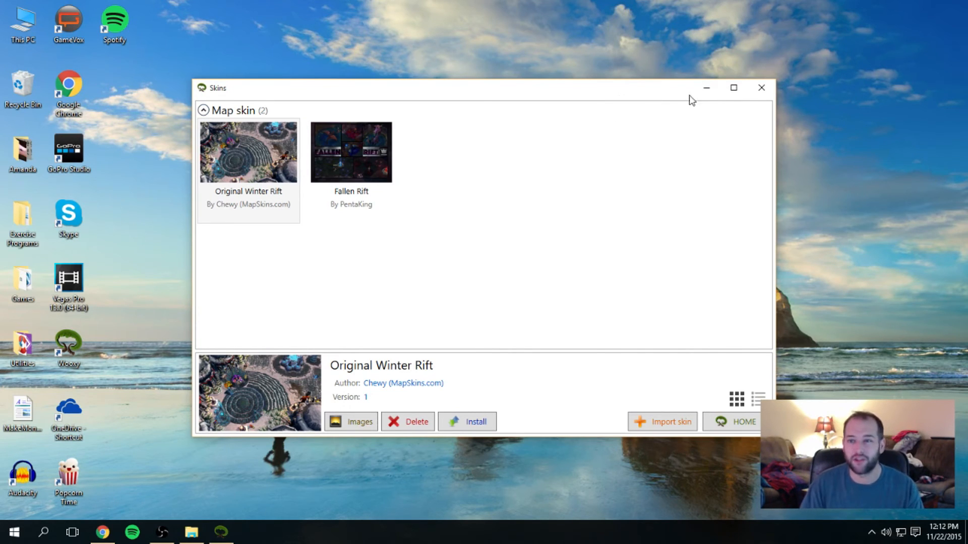
pyautogui.moveTo(734, 88)
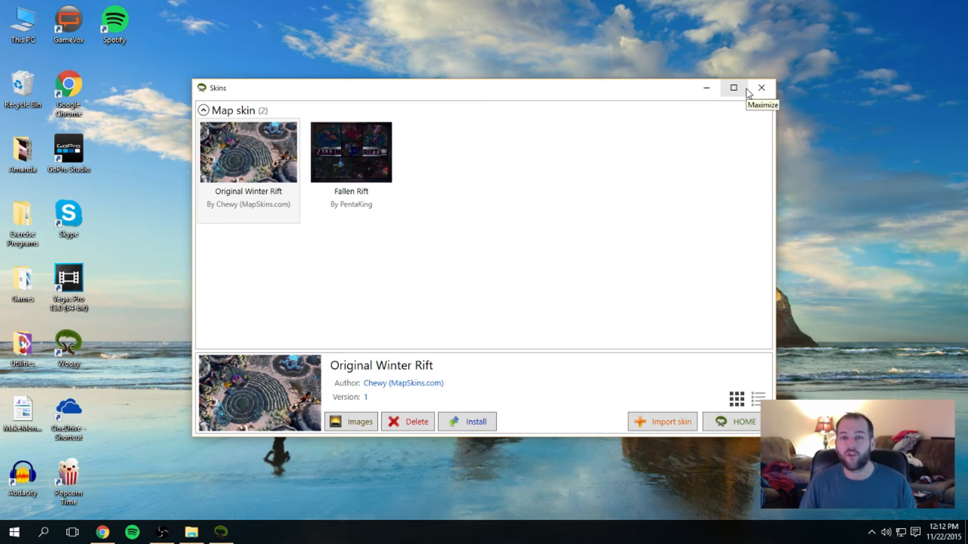